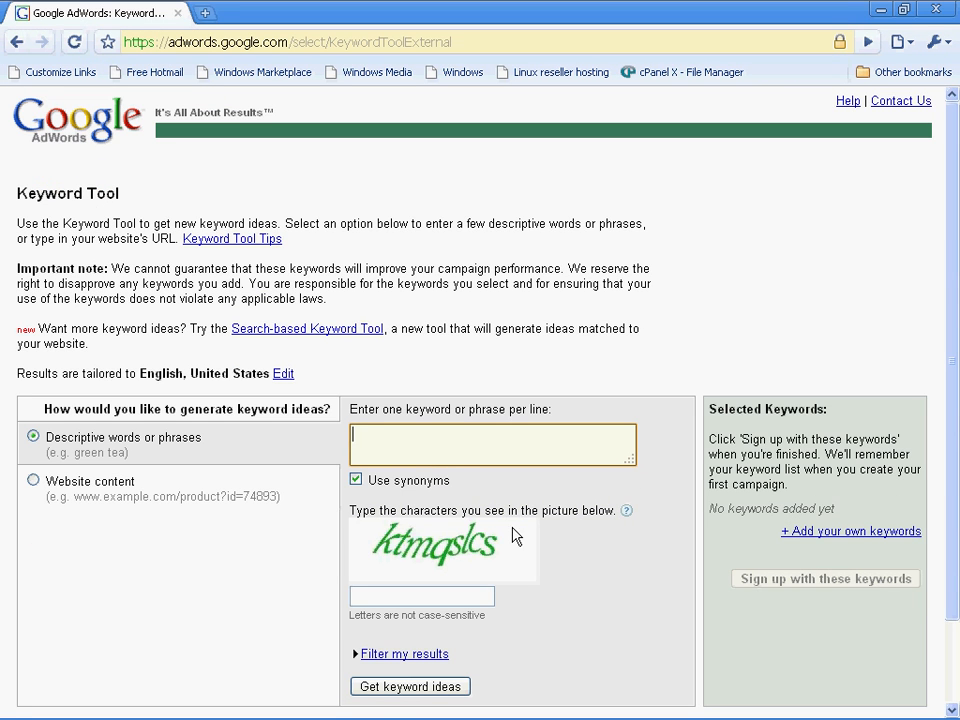
# - Enter 'essay topics and more' with verification code 'ktmqsl' and request keyword ideas
pyautogui.write('essay topics and more')
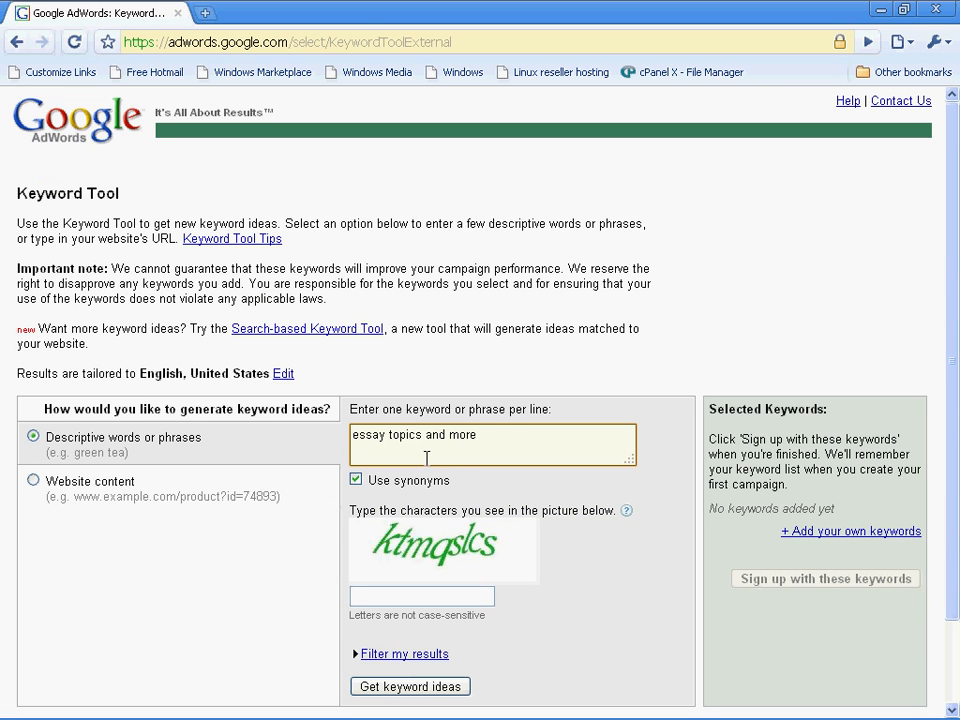
pyautogui.moveTo(488, 438)
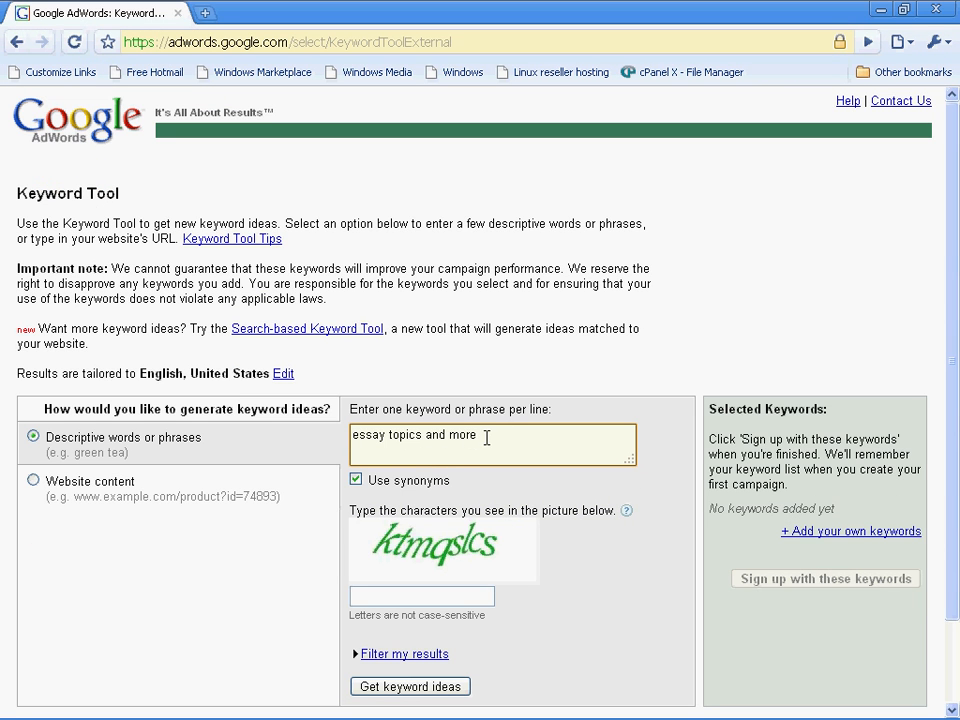
pyautogui.click(420, 596)
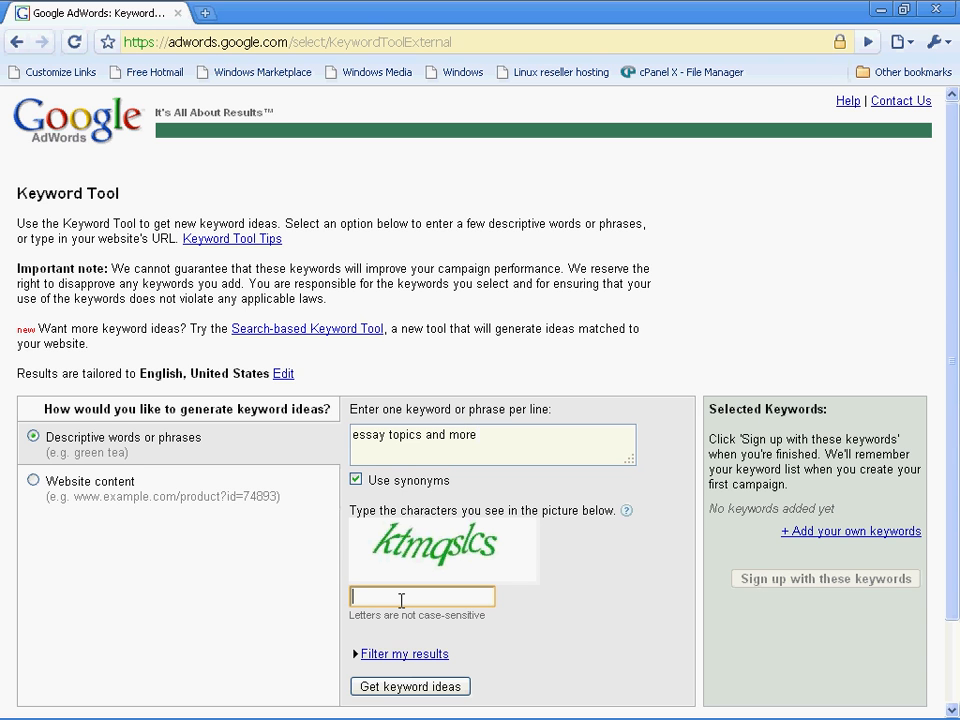
pyautogui.write('ktm')
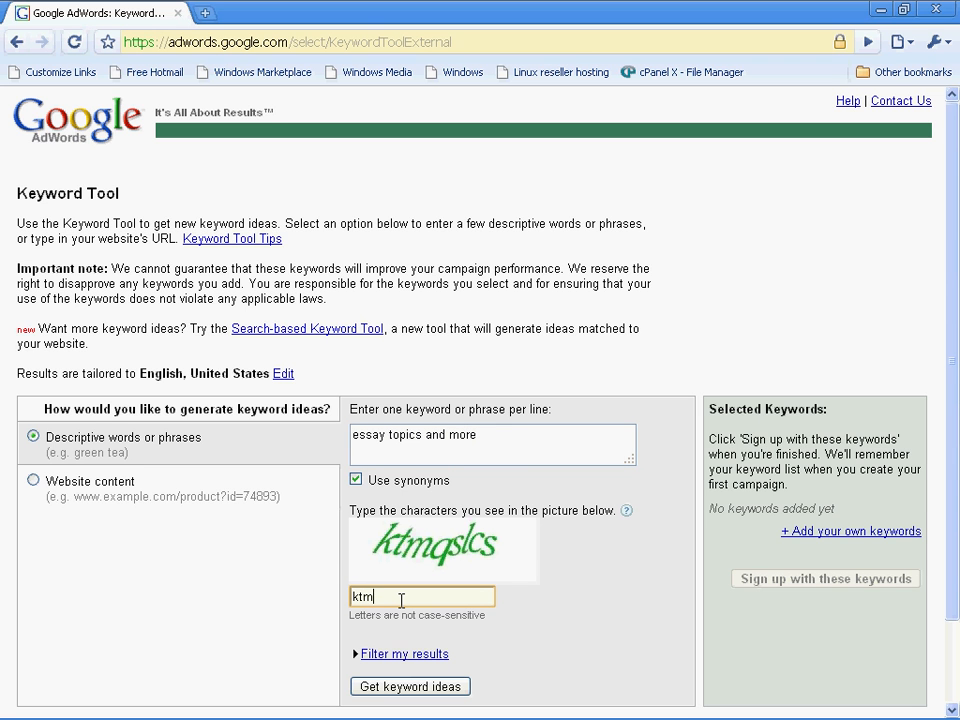
pyautogui.write('qslcs')
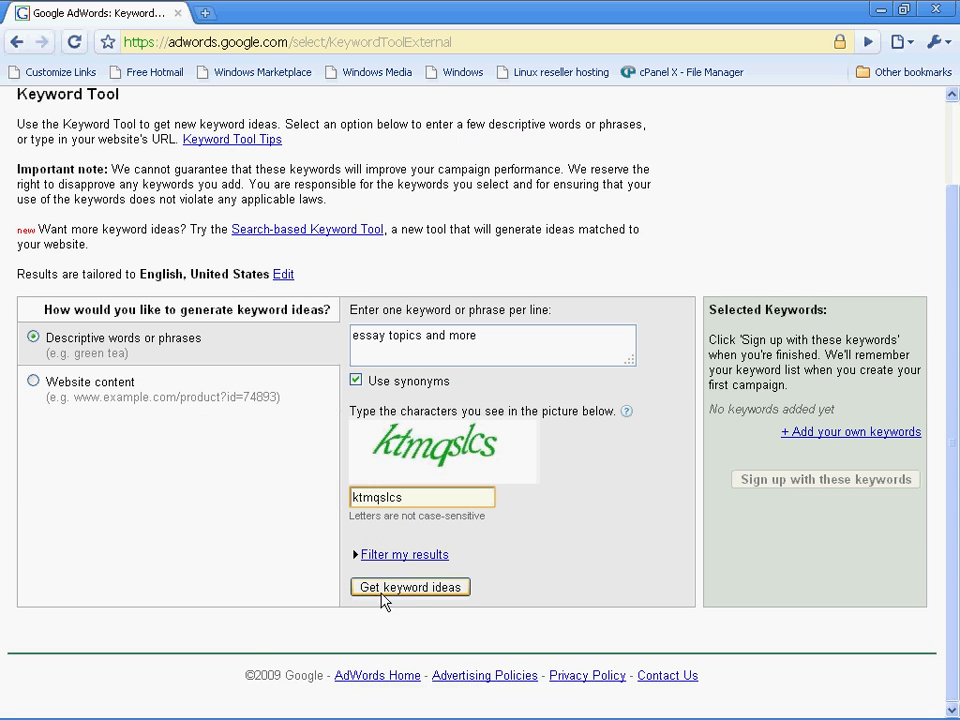
pyautogui.click(408, 588)
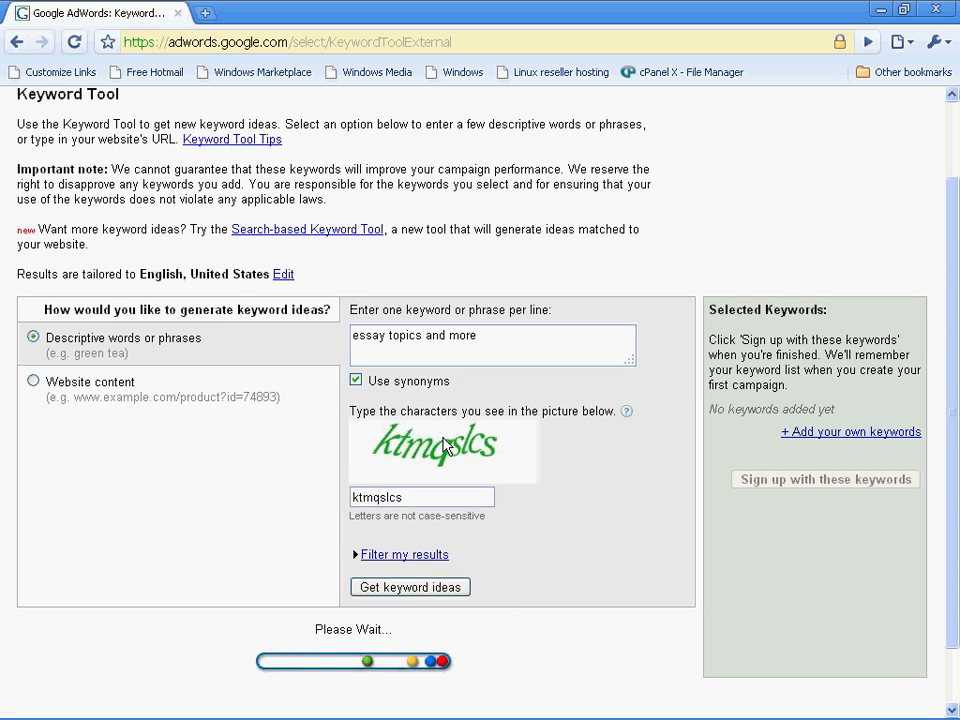
# - Let the Please Wait loader finish so the keyword results table appears
pyautogui.click(408, 588)
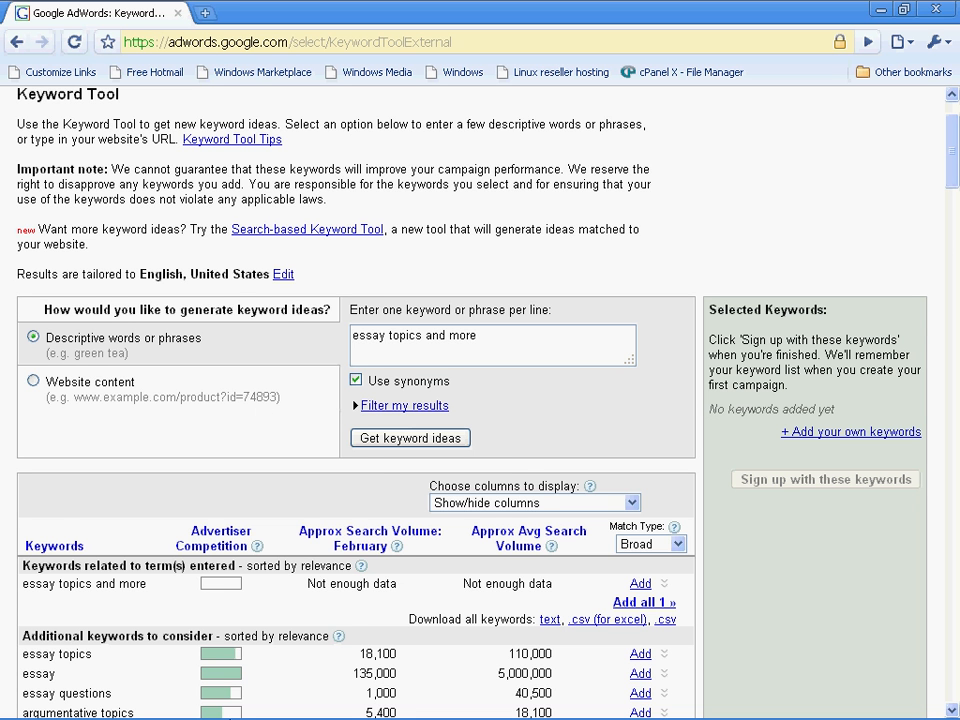
pyautogui.scroll(-3)
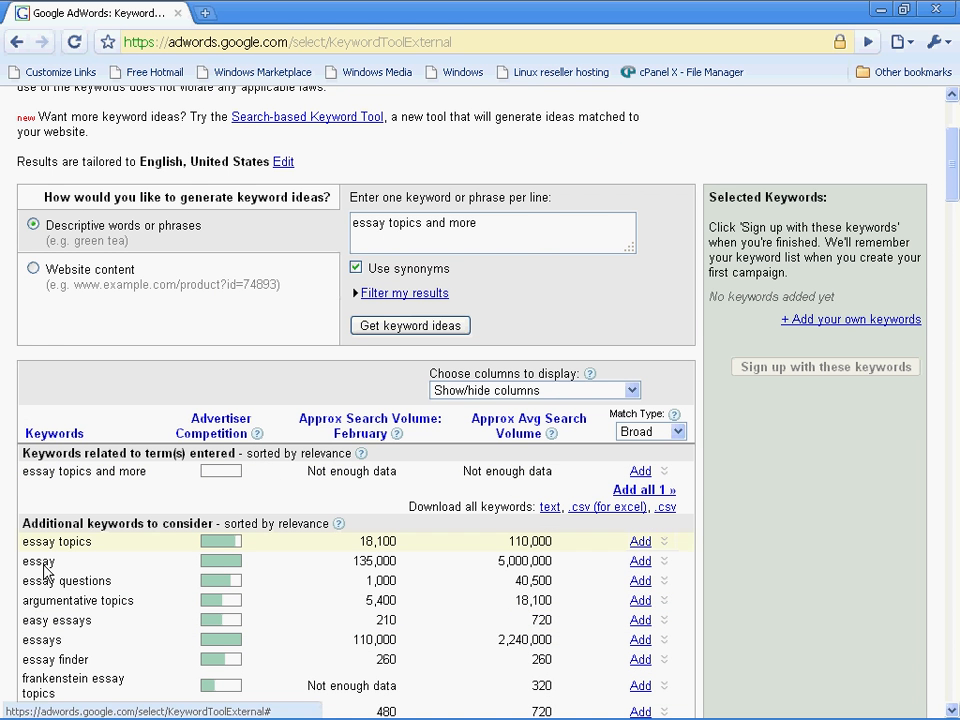
pyautogui.scroll(-3)
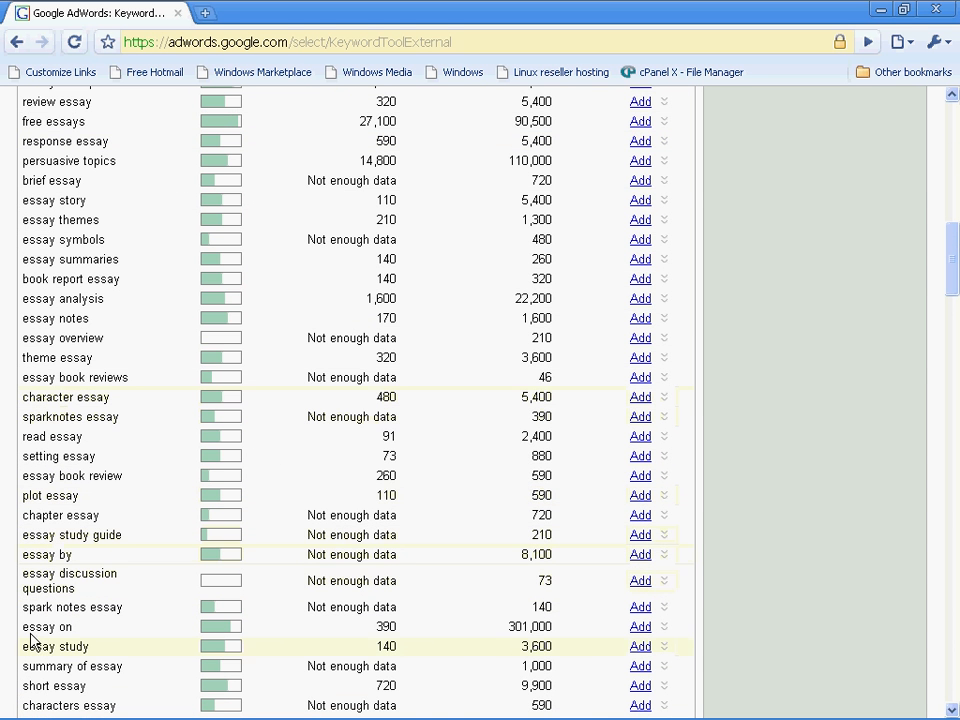
pyautogui.scroll(3)
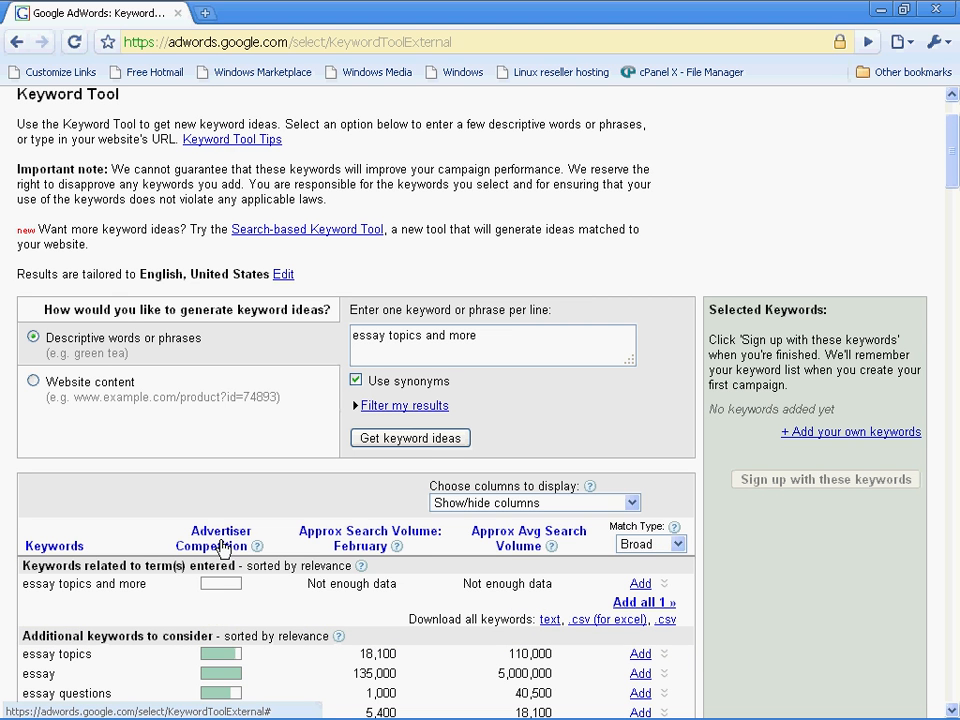
pyautogui.moveTo(220, 548)
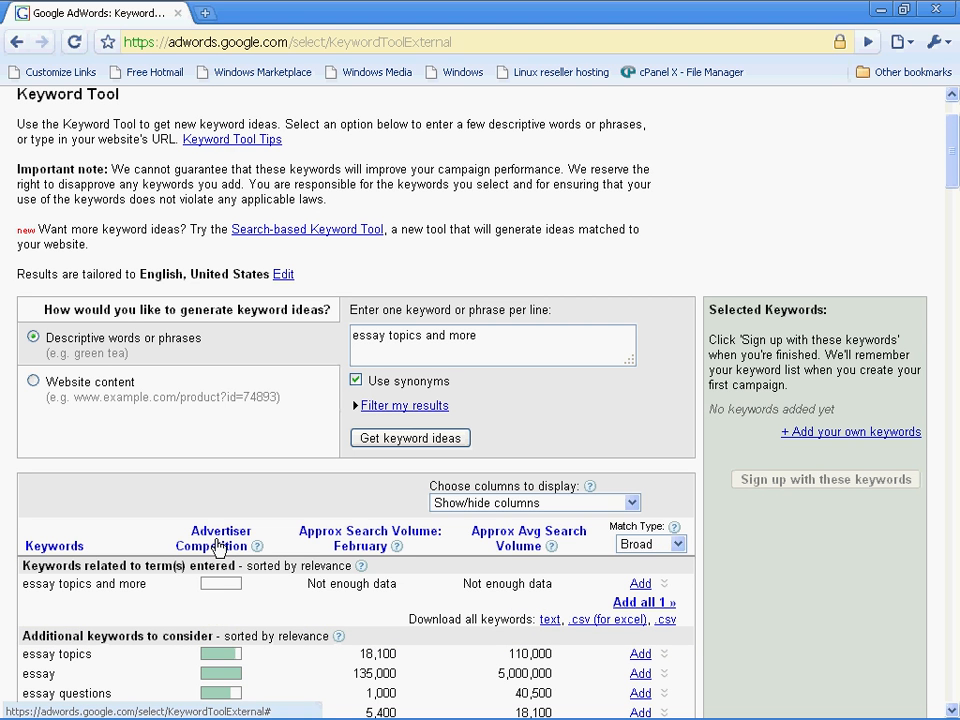
pyautogui.scroll(-3)
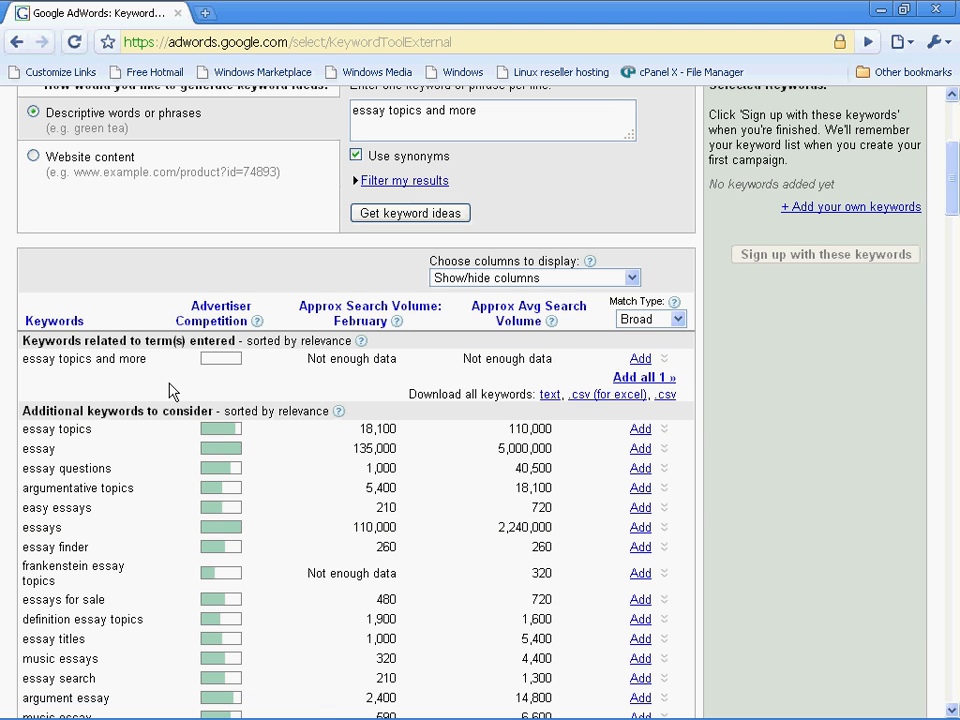
pyautogui.moveTo(210, 448)
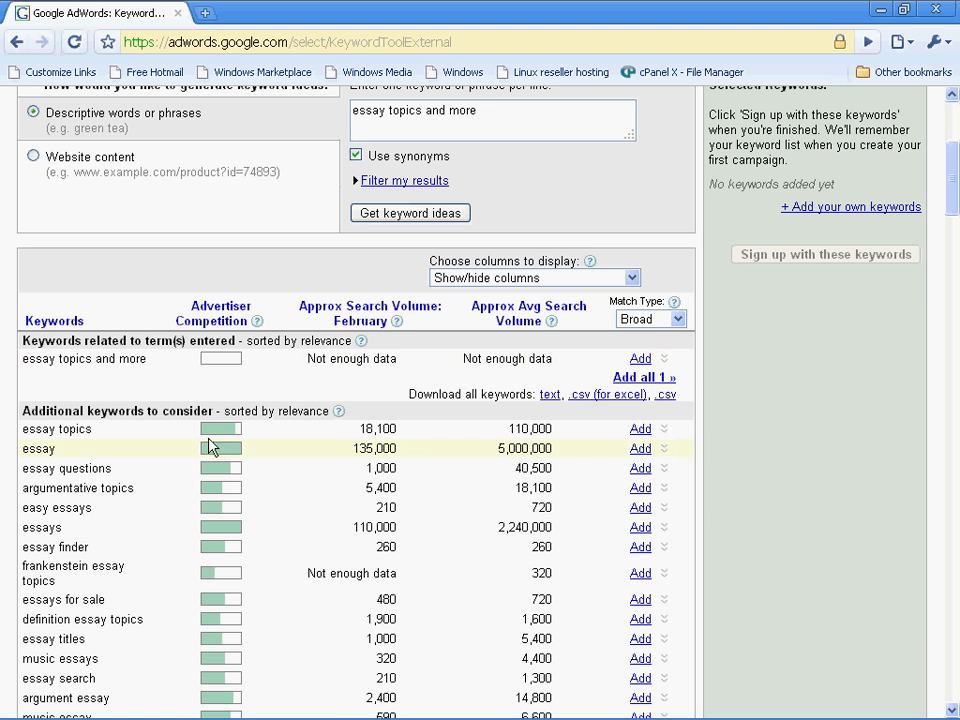
pyautogui.moveTo(210, 516)
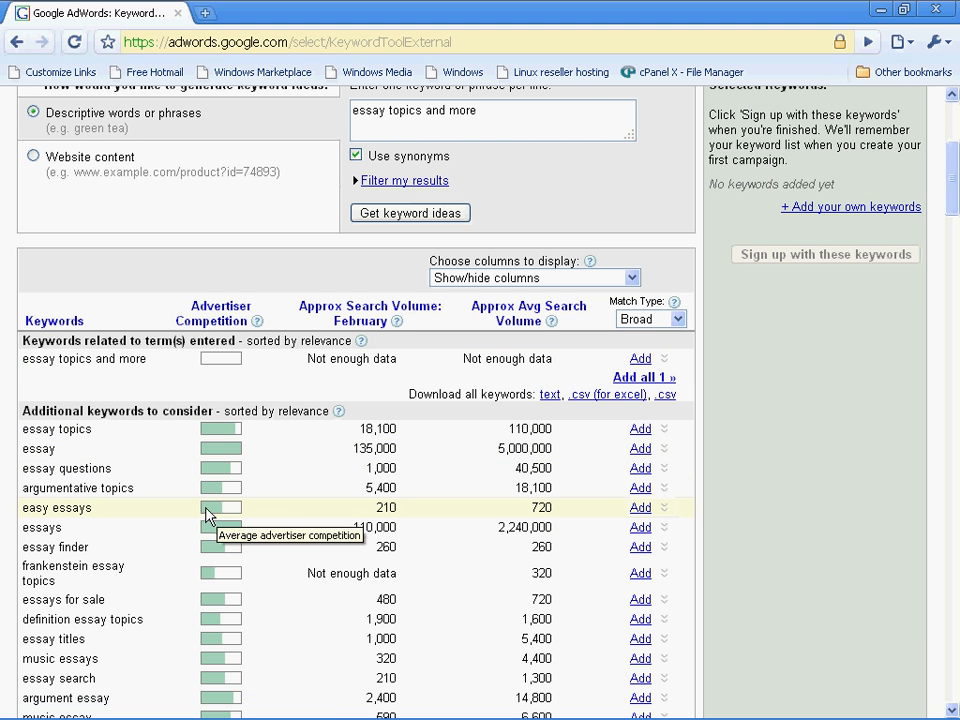
pyautogui.moveTo(220, 522)
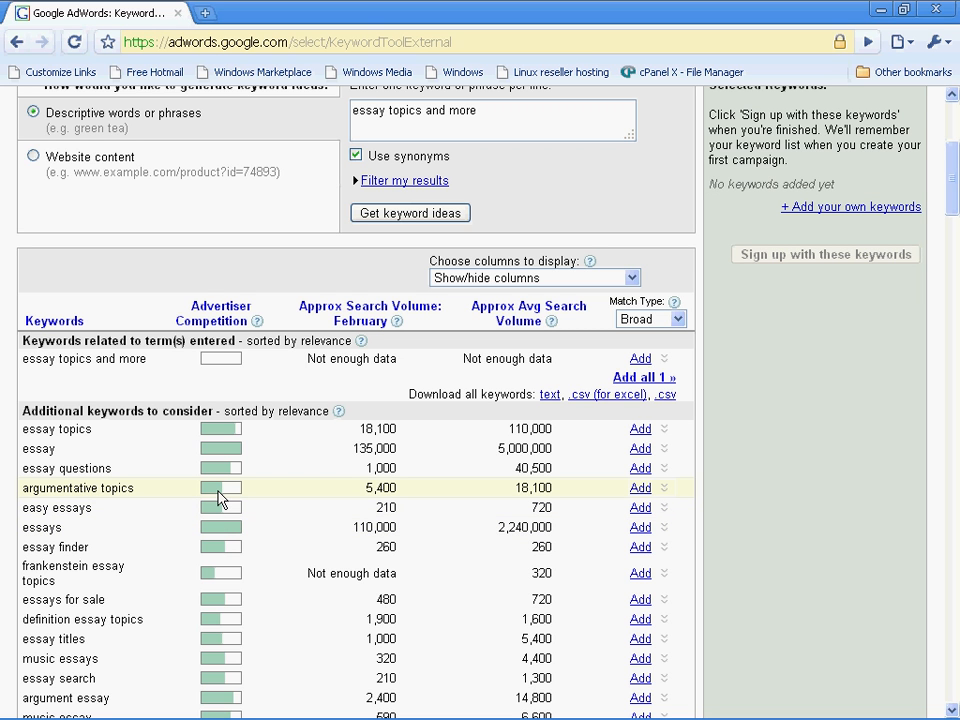
pyautogui.moveTo(220, 508)
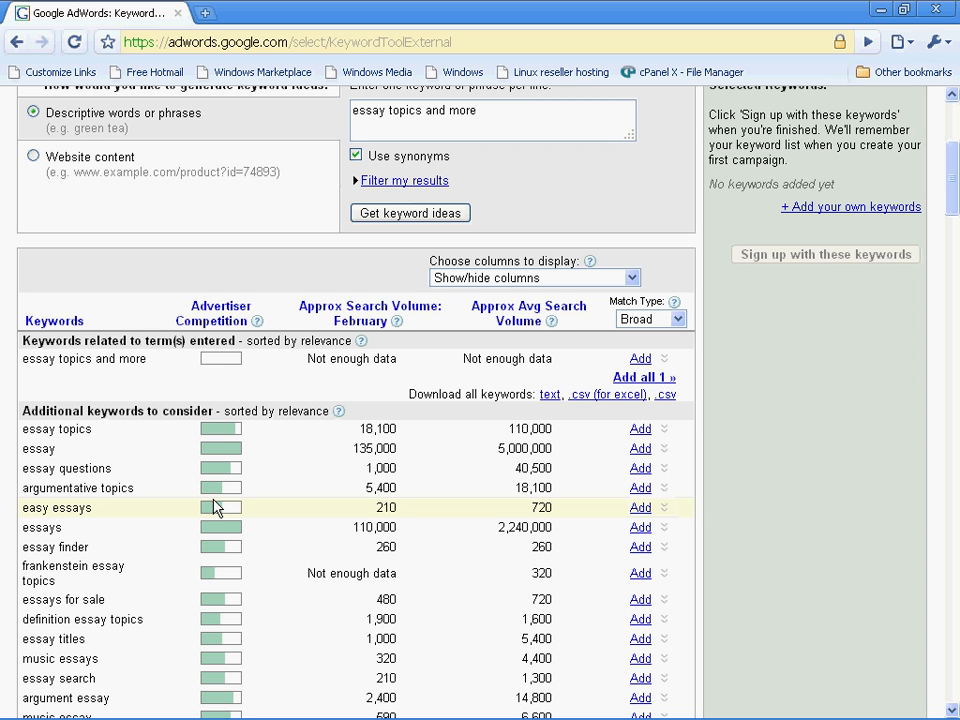
pyautogui.scroll(-3)
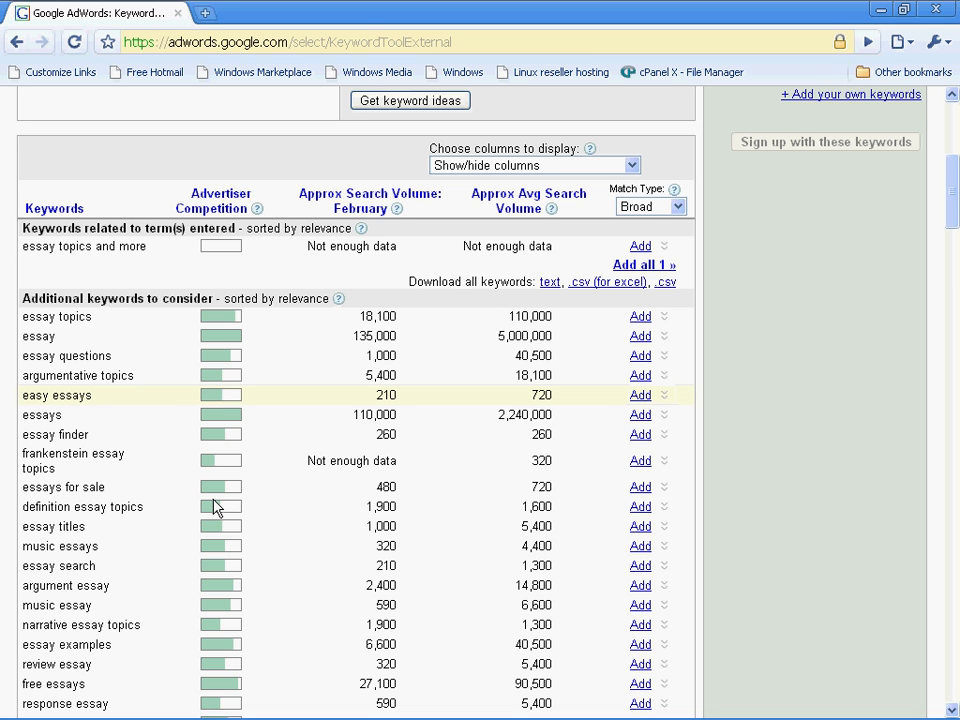
pyautogui.moveTo(230, 336)
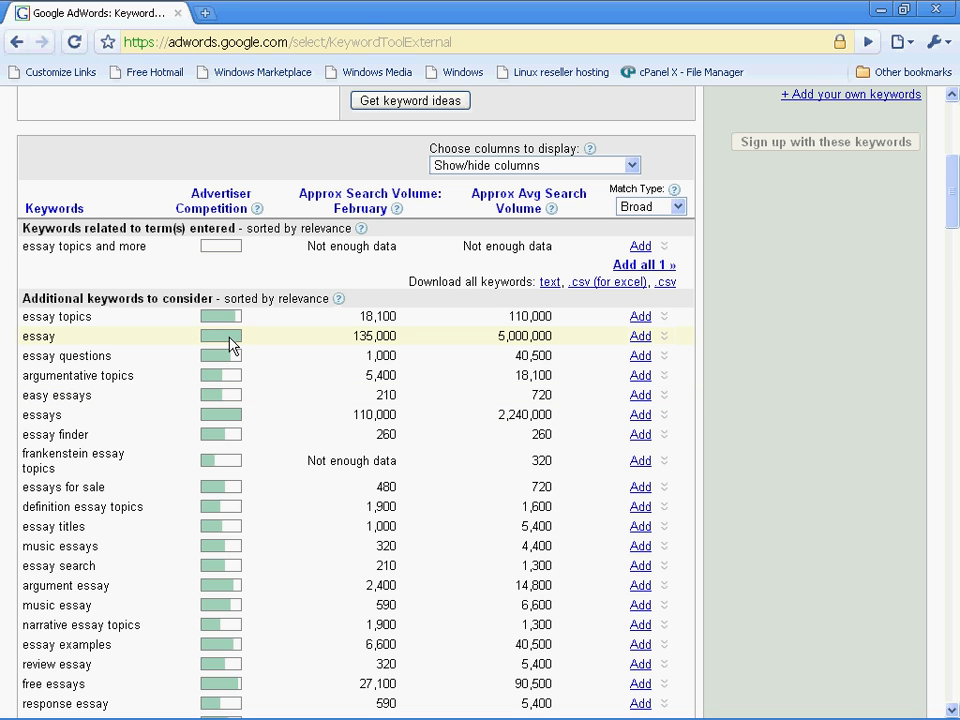
pyautogui.moveTo(230, 340)
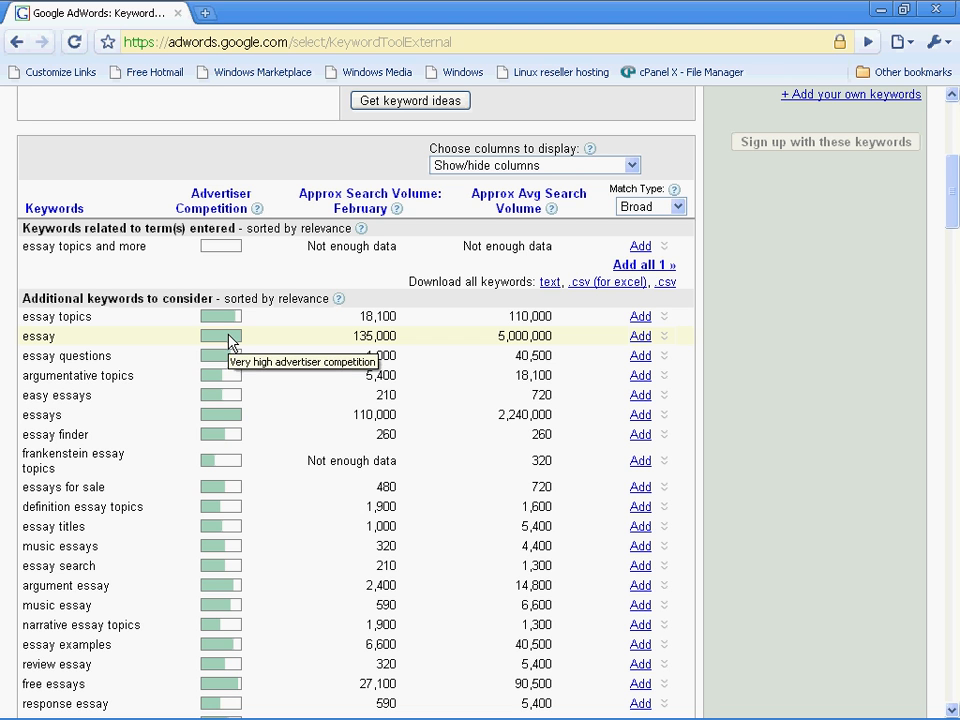
pyautogui.moveTo(240, 428)
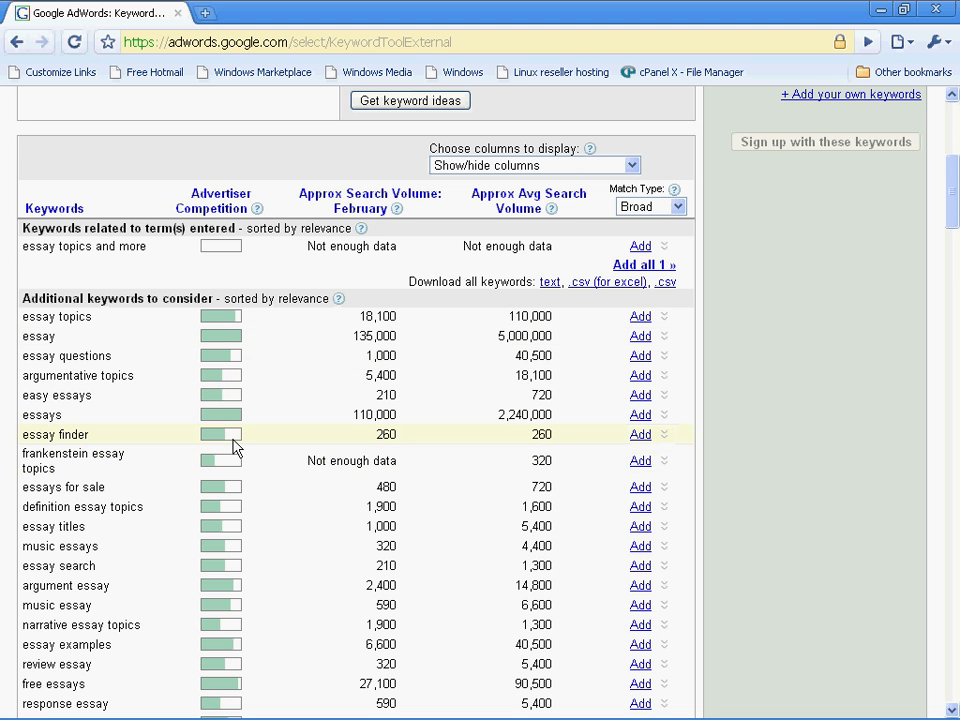
pyautogui.scroll(3)
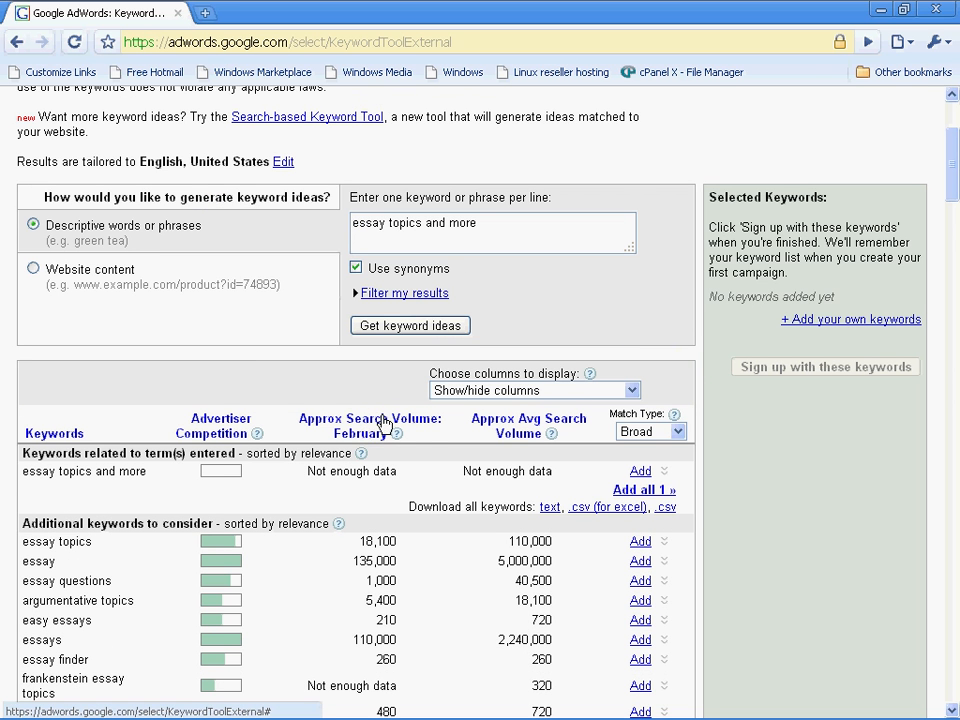
pyautogui.scroll(-3)
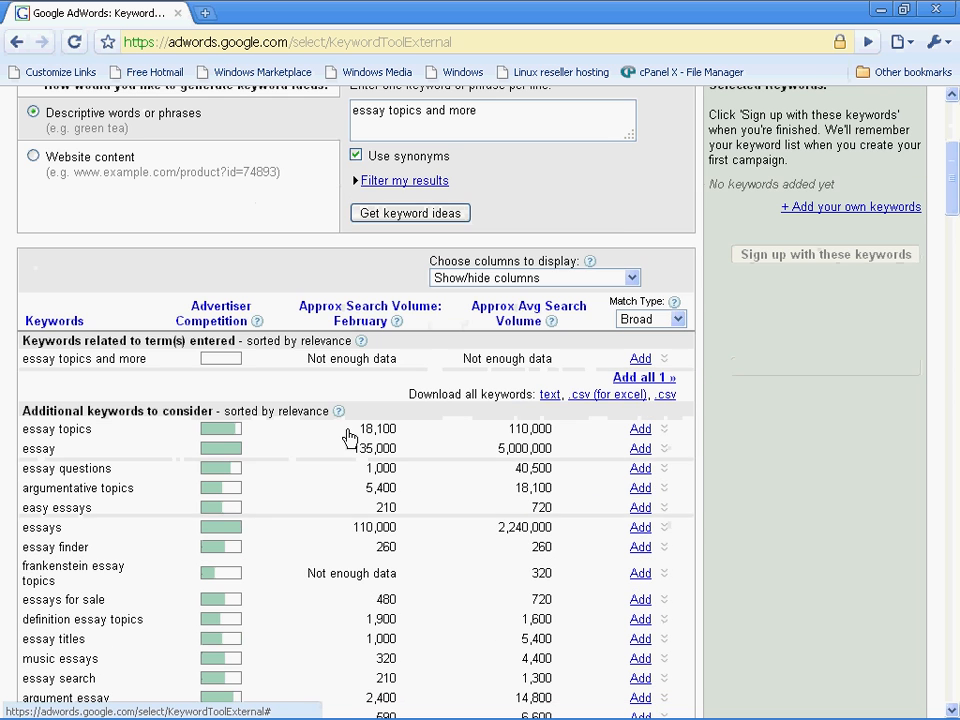
pyautogui.scroll(-3)
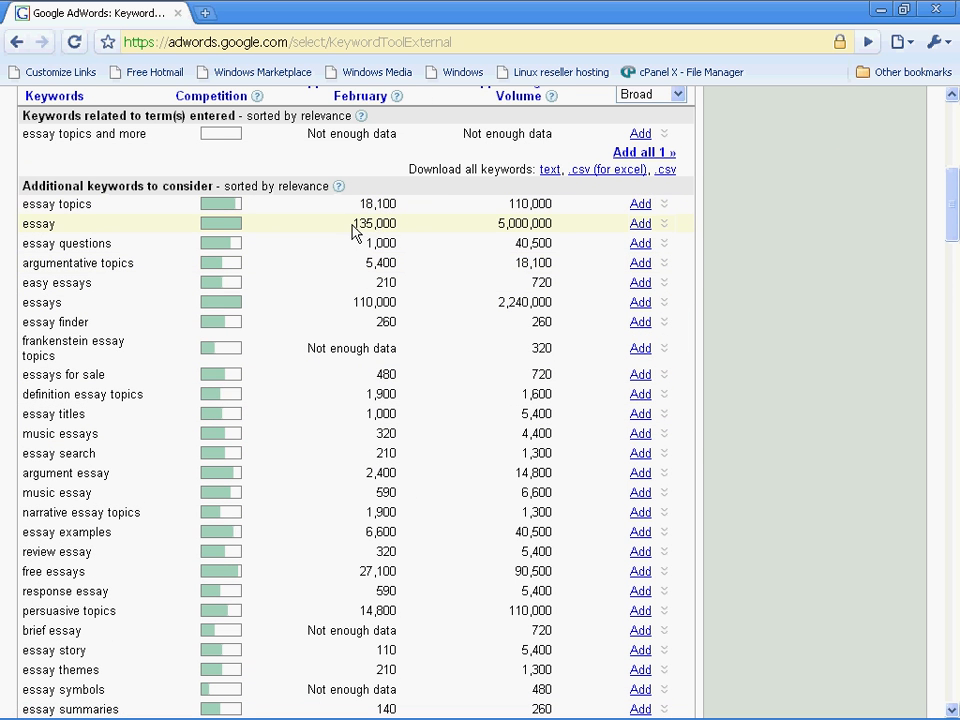
pyautogui.moveTo(368, 232)
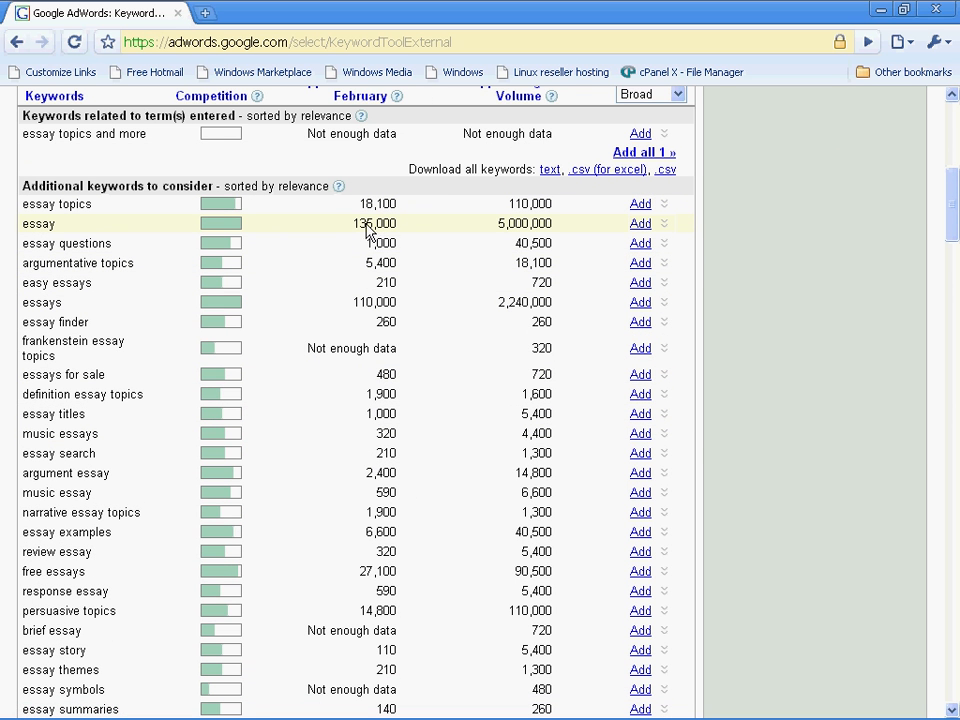
pyautogui.moveTo(370, 232)
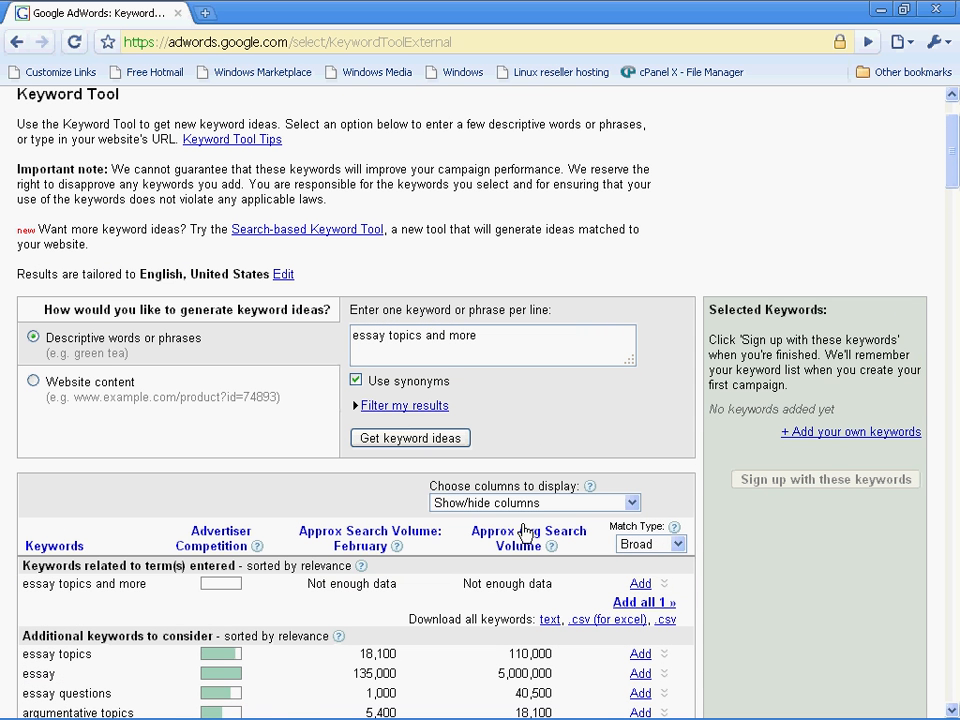
pyautogui.moveTo(518, 536)
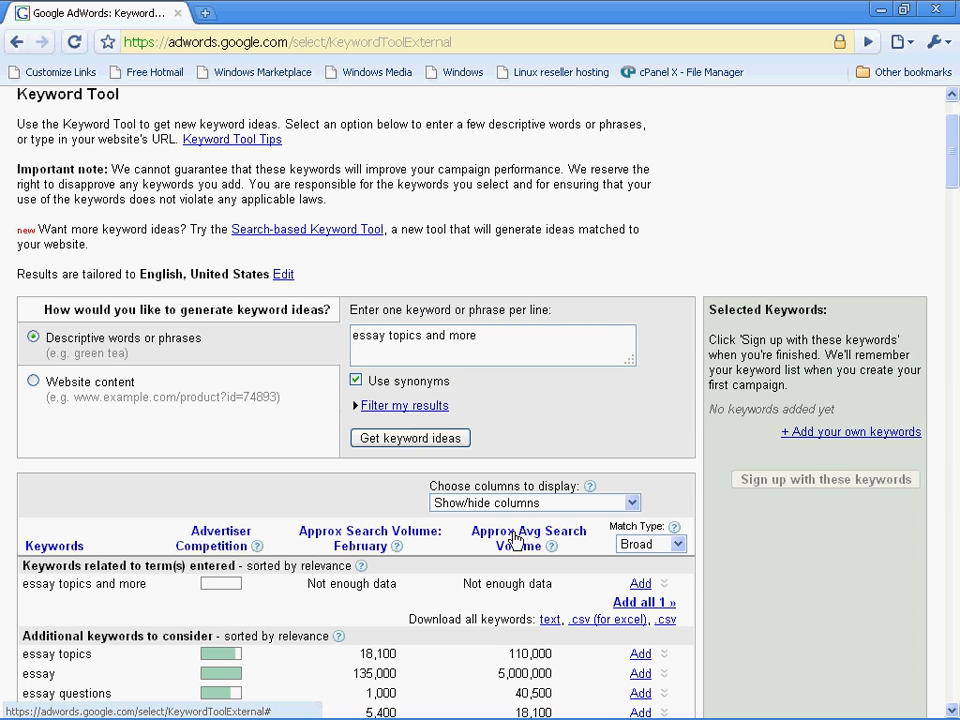
pyautogui.scroll(-3)
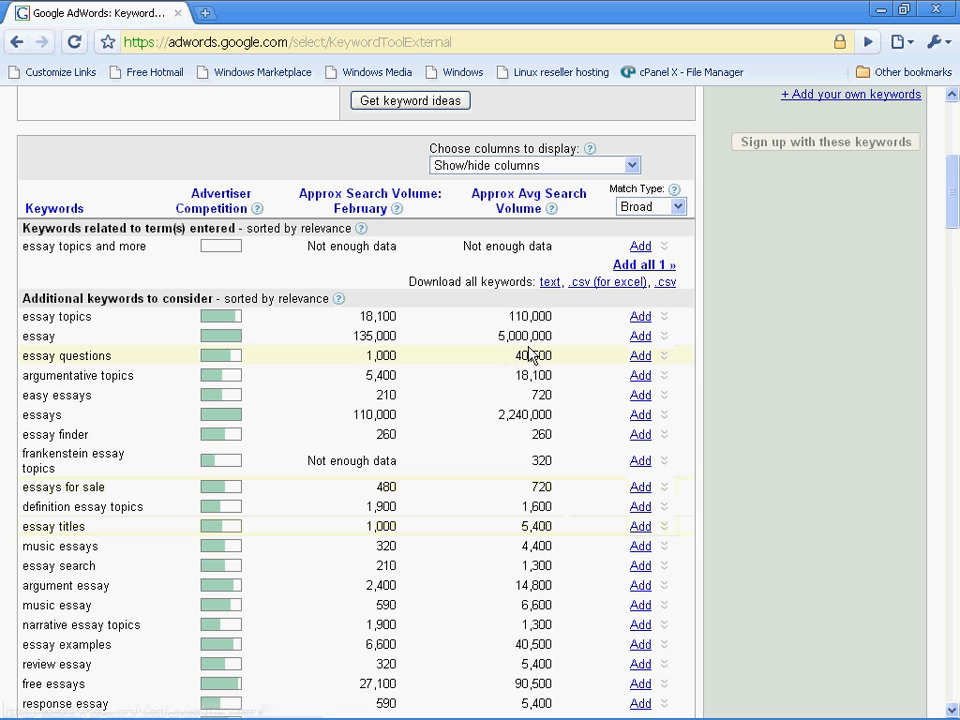
pyautogui.moveTo(532, 432)
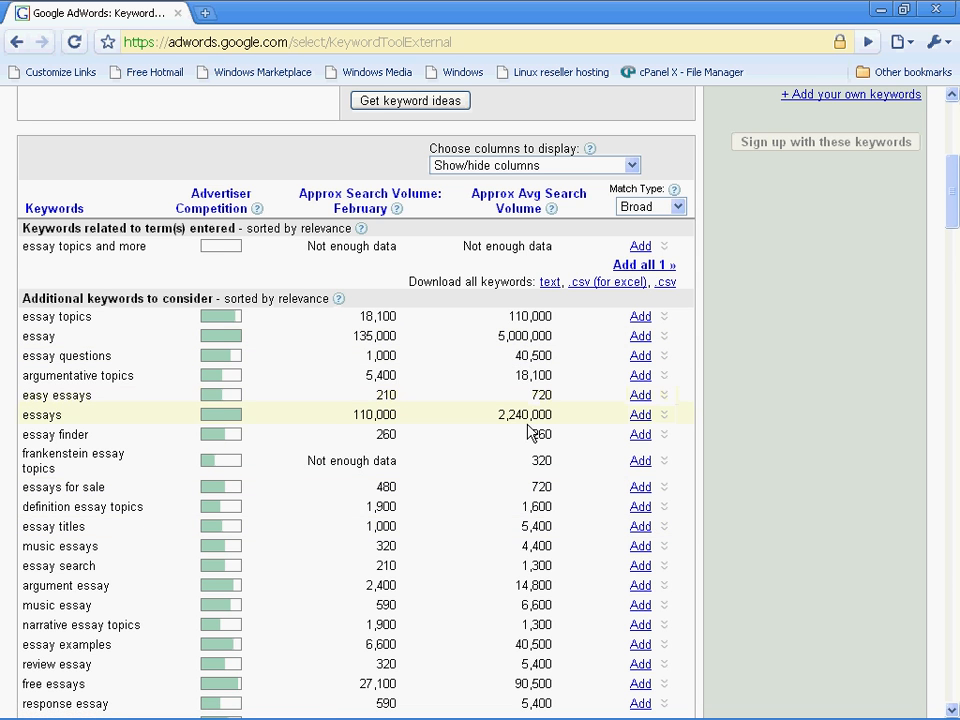
pyautogui.moveTo(504, 456)
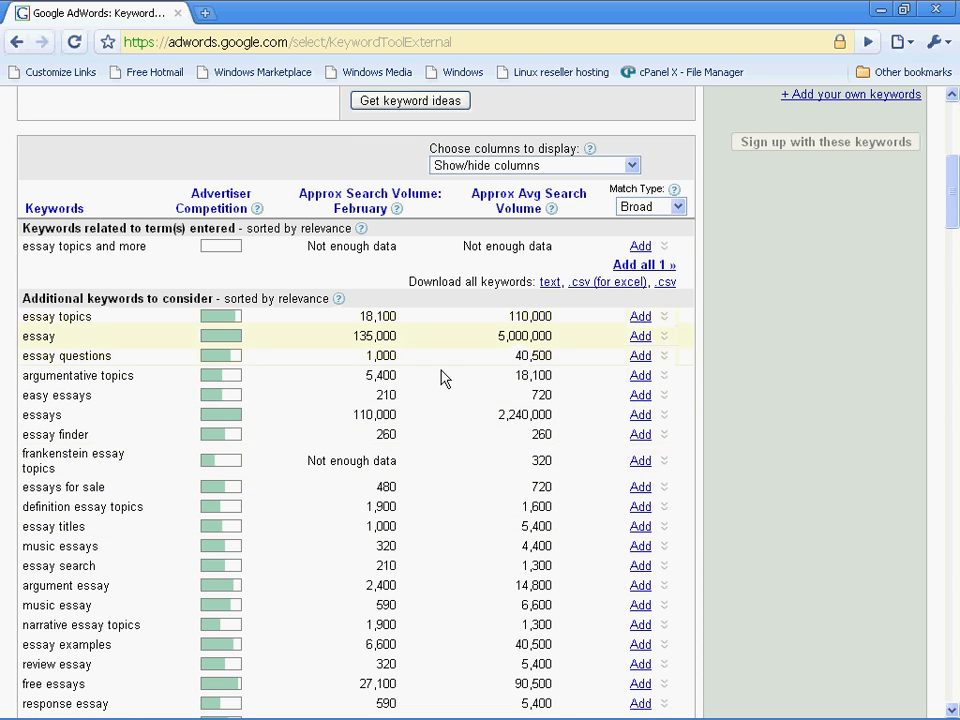
pyautogui.moveTo(378, 372)
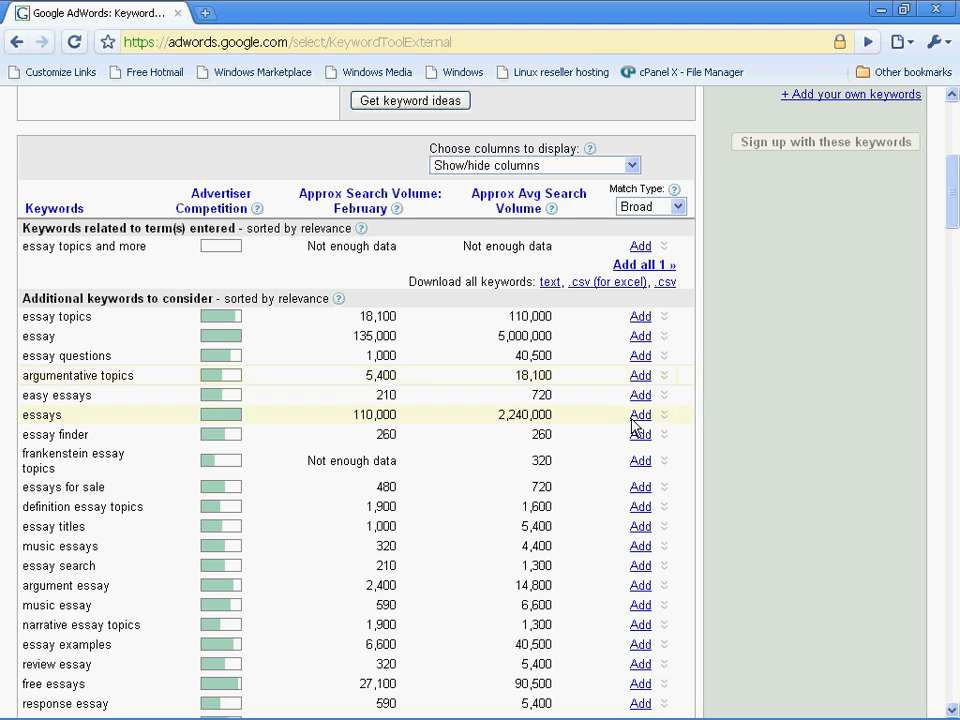
pyautogui.moveTo(516, 380)
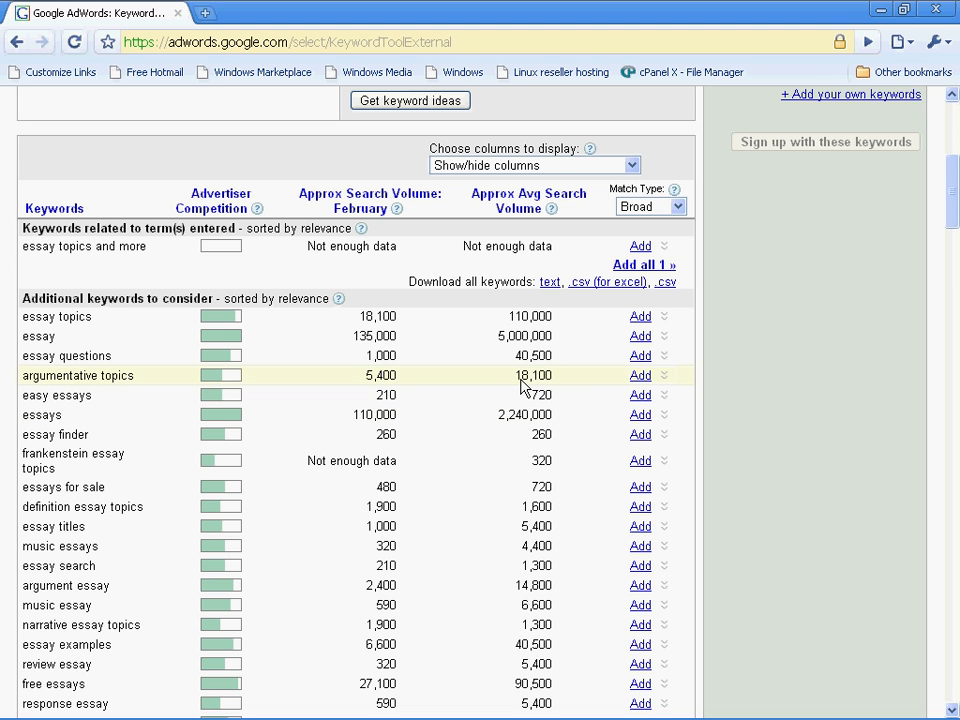
pyautogui.moveTo(384, 388)
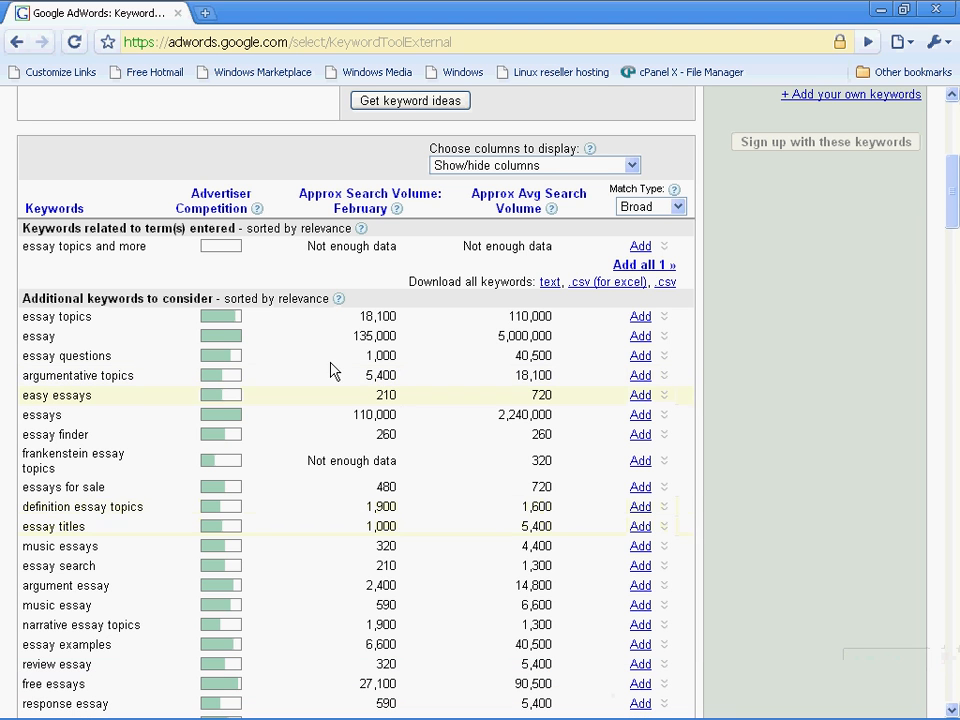
pyautogui.moveTo(378, 380)
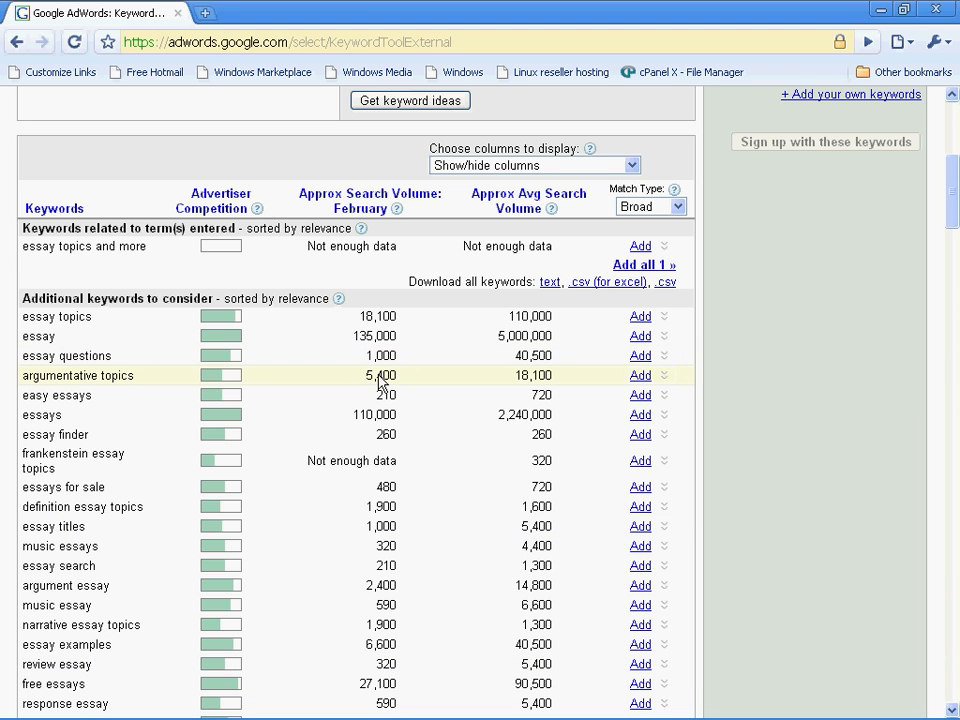
pyautogui.moveTo(524, 384)
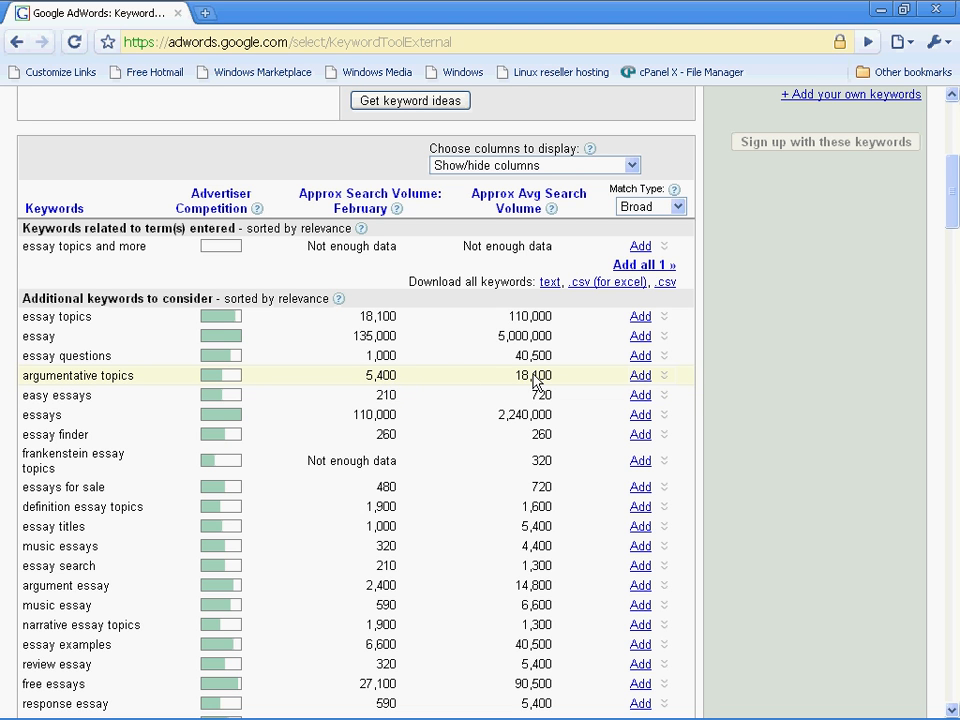
pyautogui.moveTo(344, 414)
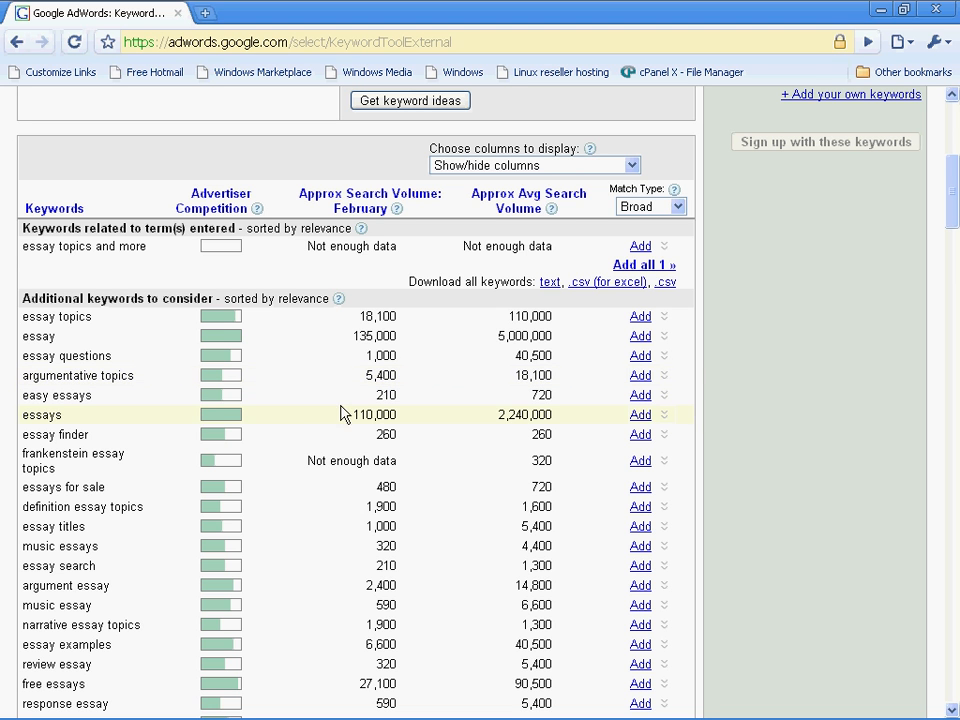
pyautogui.moveTo(72, 336)
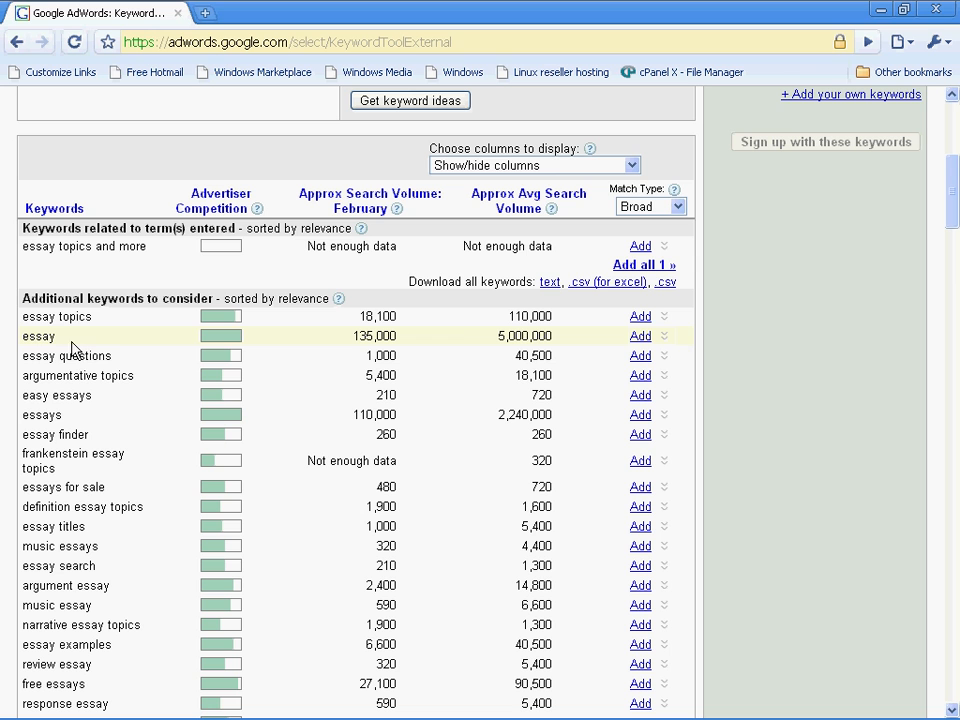
pyautogui.moveTo(528, 340)
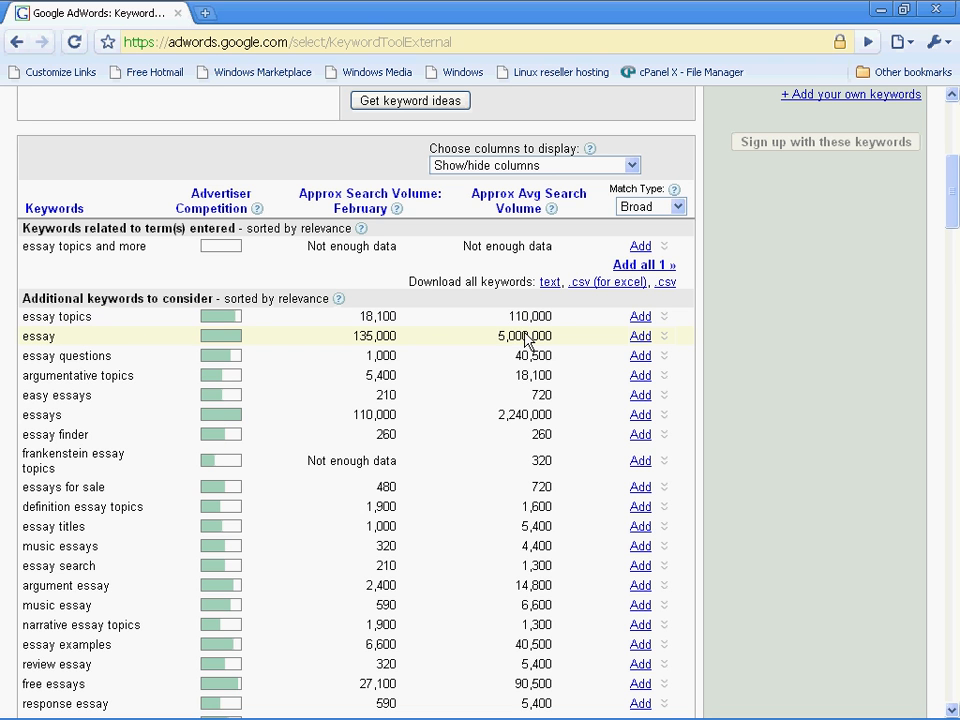
pyautogui.moveTo(512, 344)
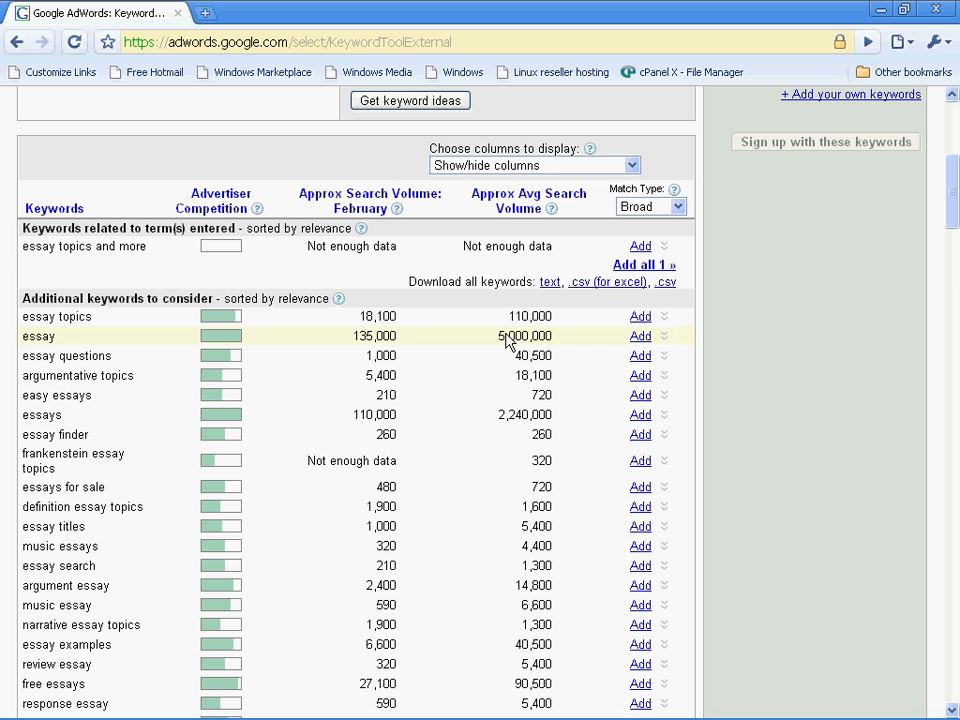
pyautogui.moveTo(530, 336)
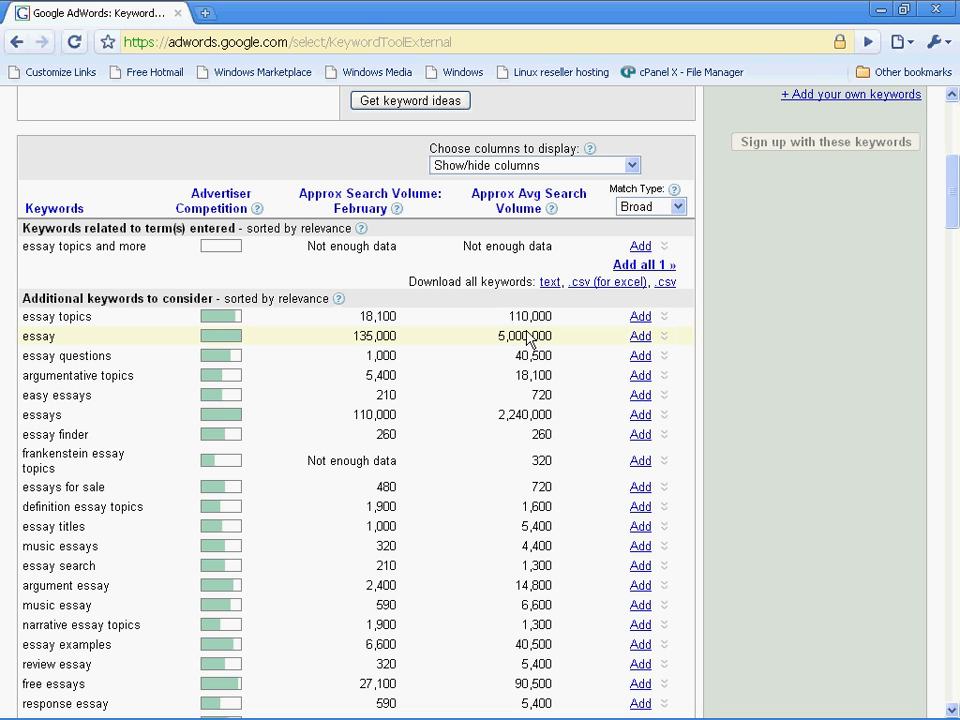
pyautogui.moveTo(238, 352)
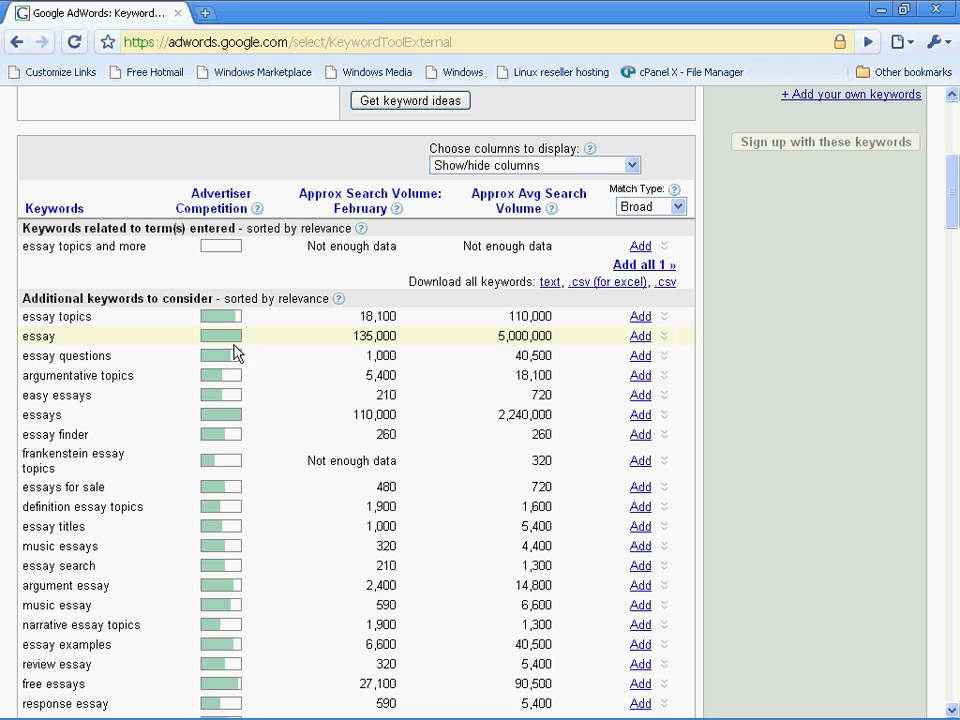
pyautogui.moveTo(220, 336)
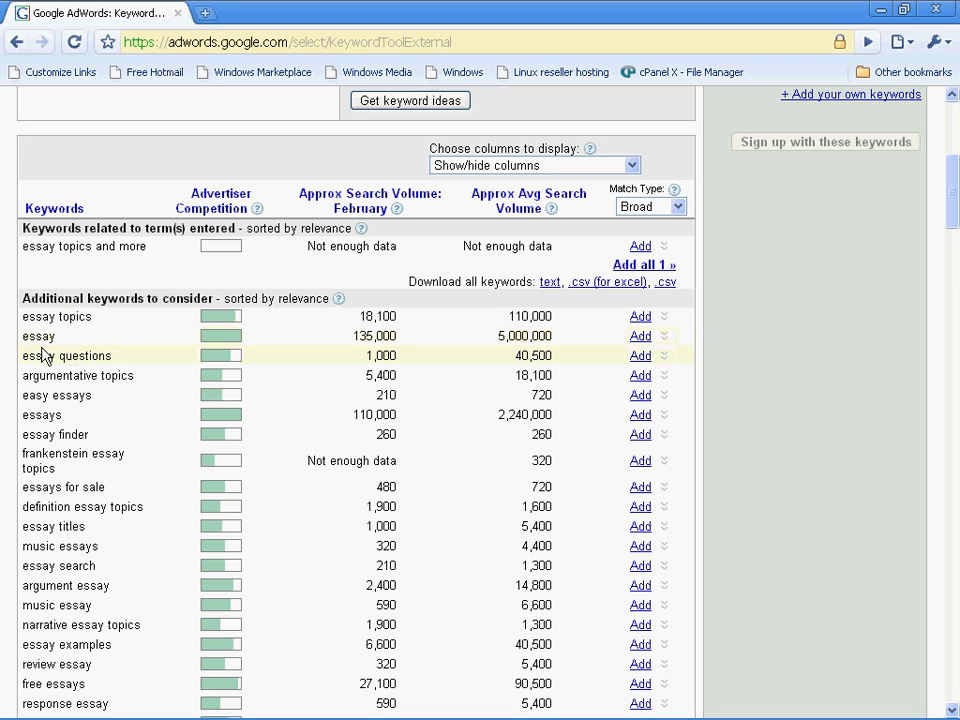
pyautogui.moveTo(192, 370)
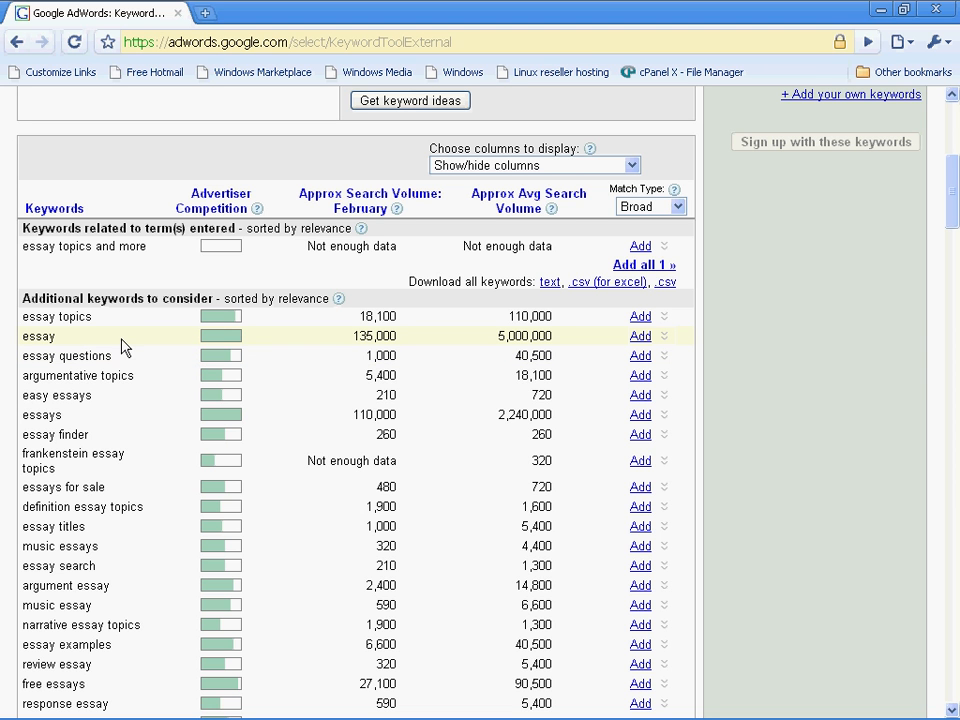
pyautogui.moveTo(224, 344)
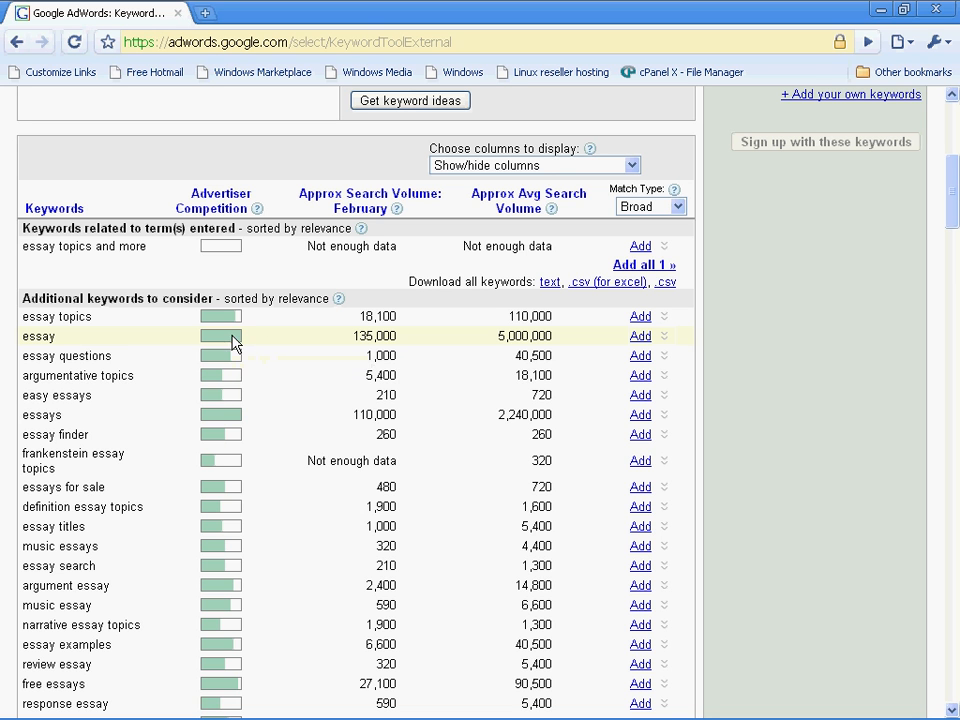
pyautogui.moveTo(176, 340)
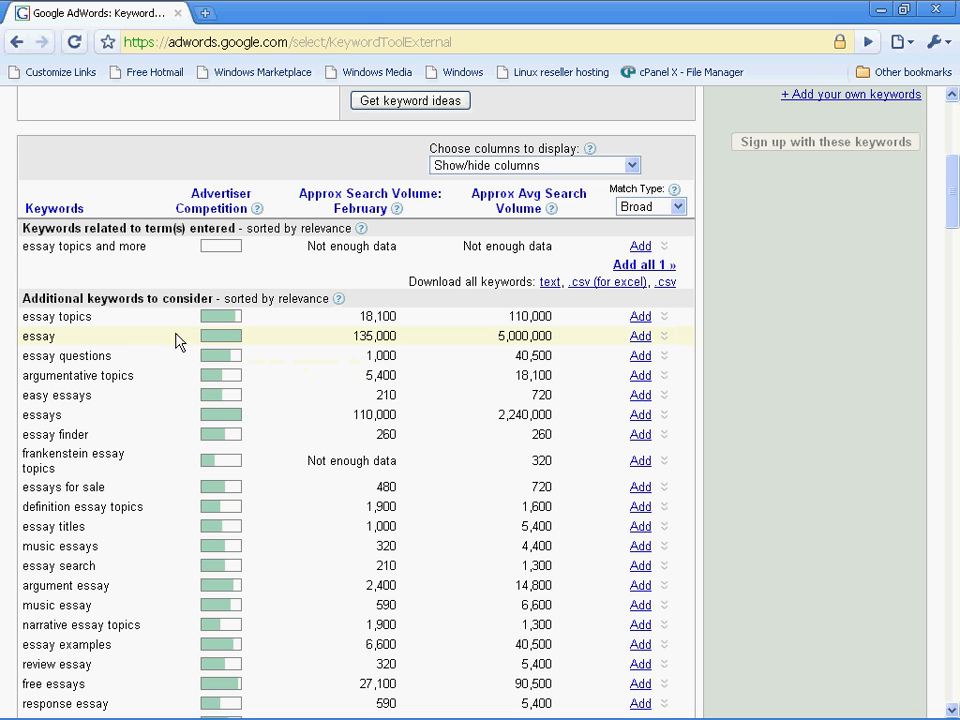
pyautogui.moveTo(44, 348)
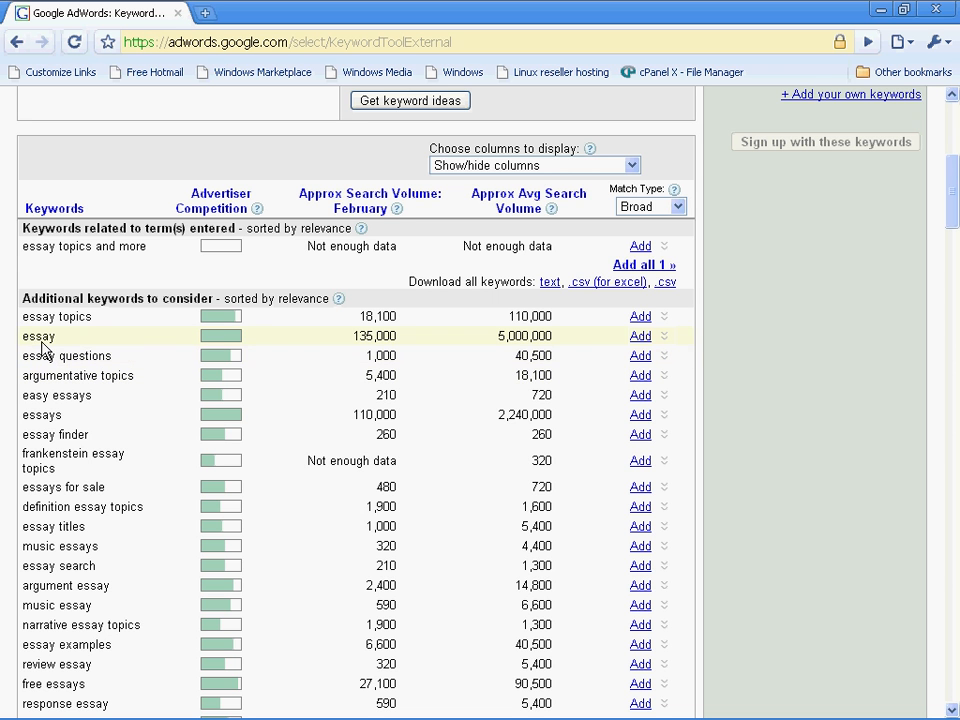
pyautogui.moveTo(344, 590)
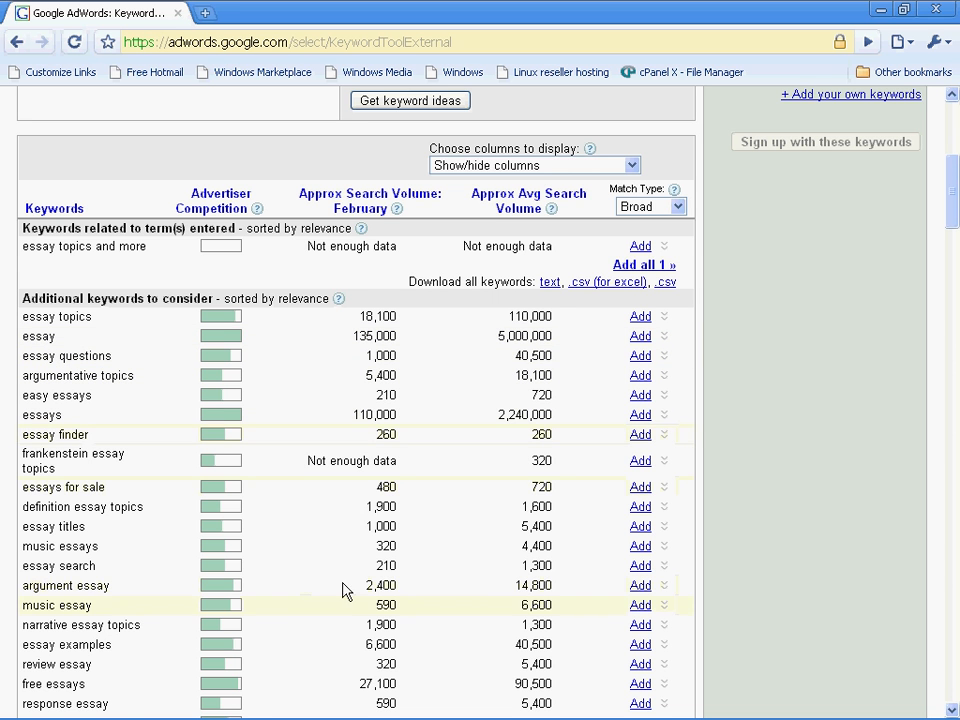
# - Scroll the Additional keywords list down to reach 'essay overview' and its competition bar
pyautogui.scroll(-3)
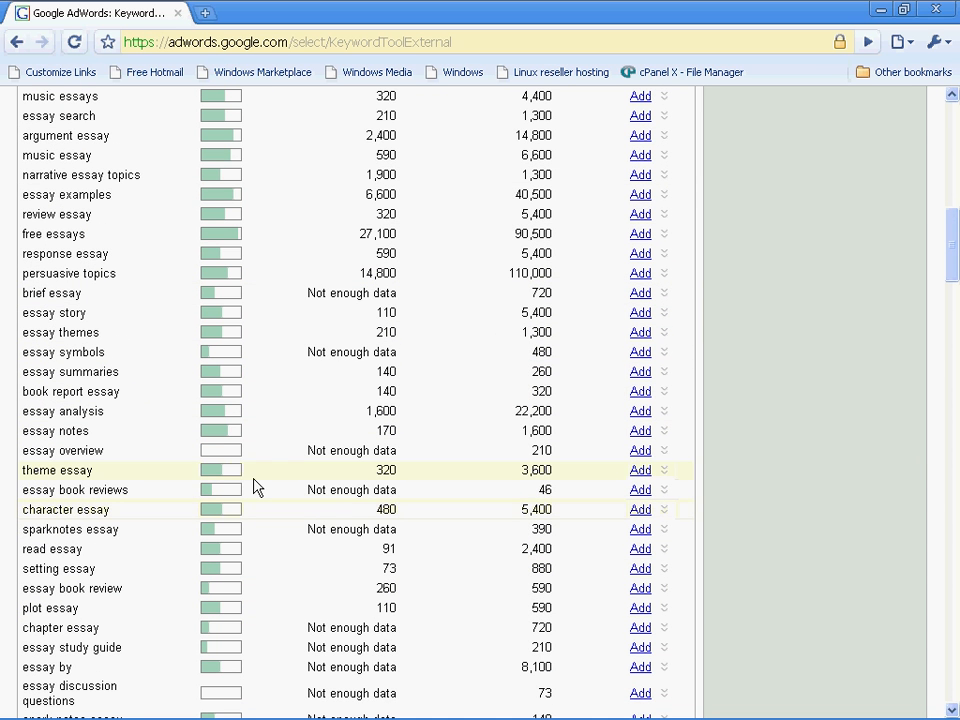
pyautogui.moveTo(224, 450)
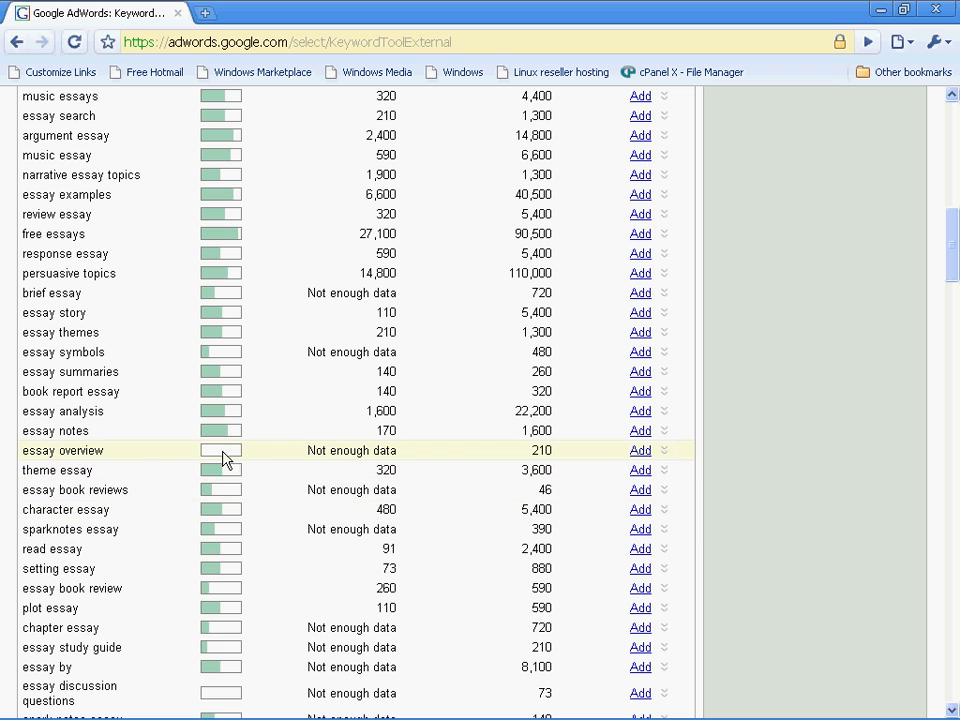
pyautogui.moveTo(220, 450)
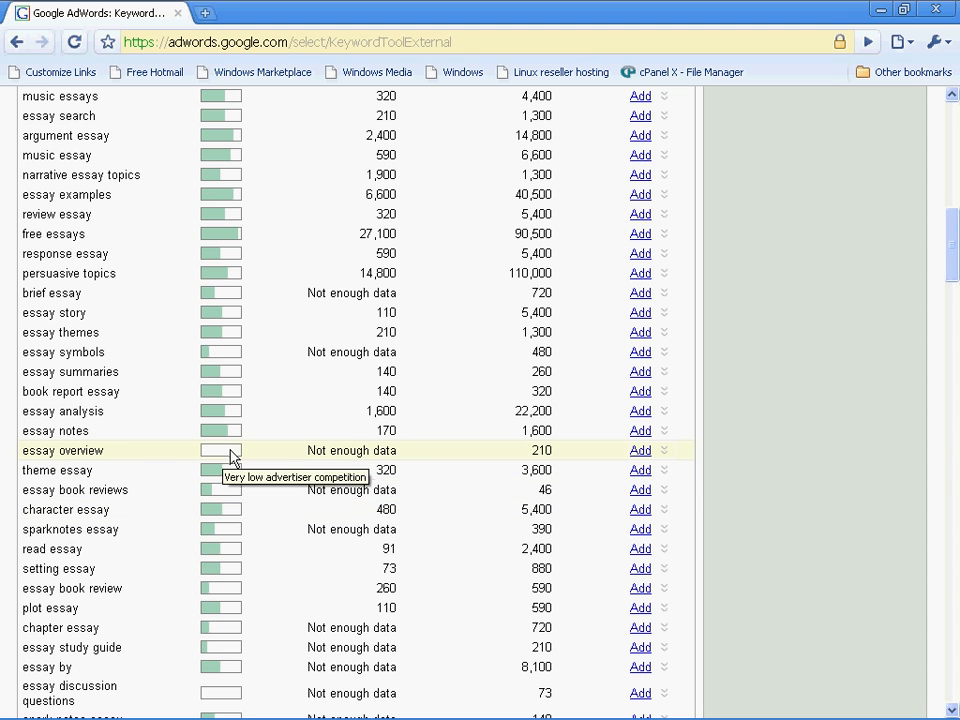
pyautogui.moveTo(532, 464)
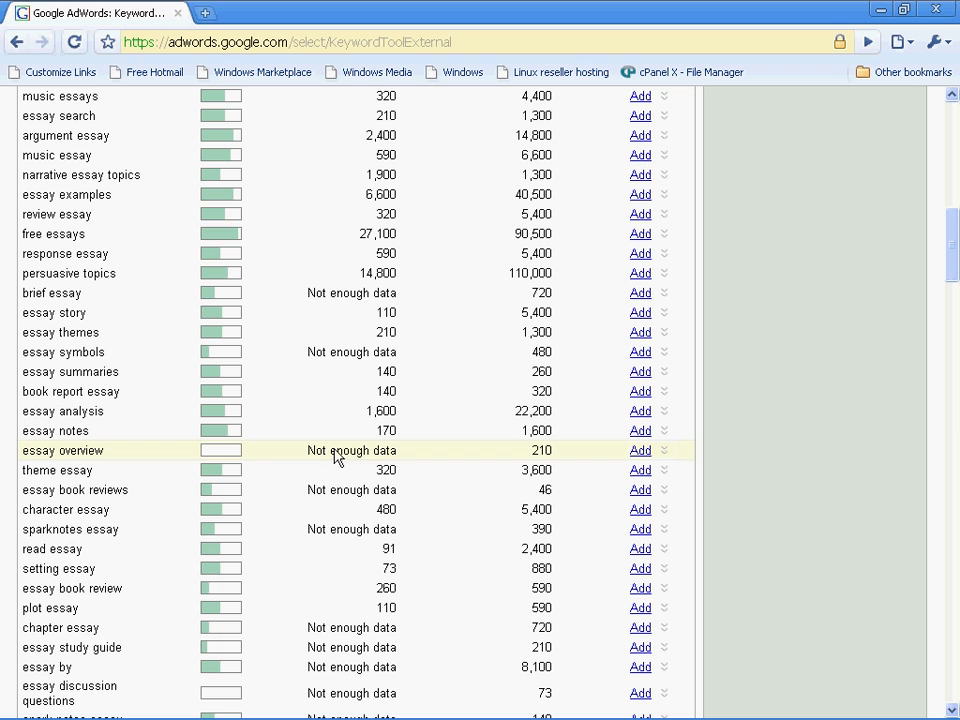
pyautogui.moveTo(380, 460)
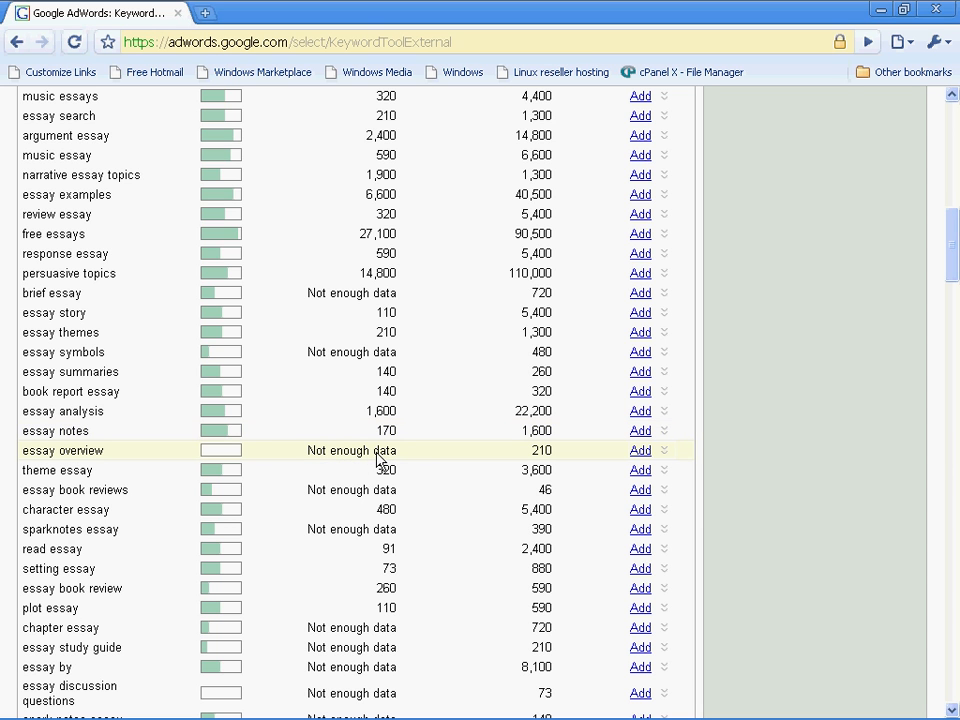
pyautogui.moveTo(344, 462)
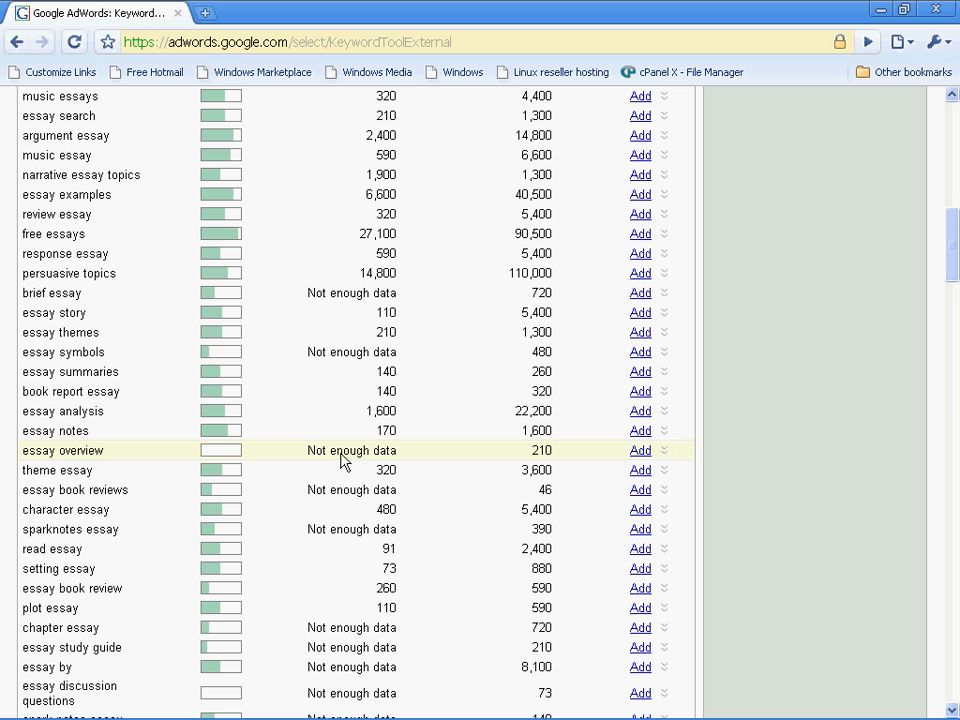
pyautogui.moveTo(220, 450)
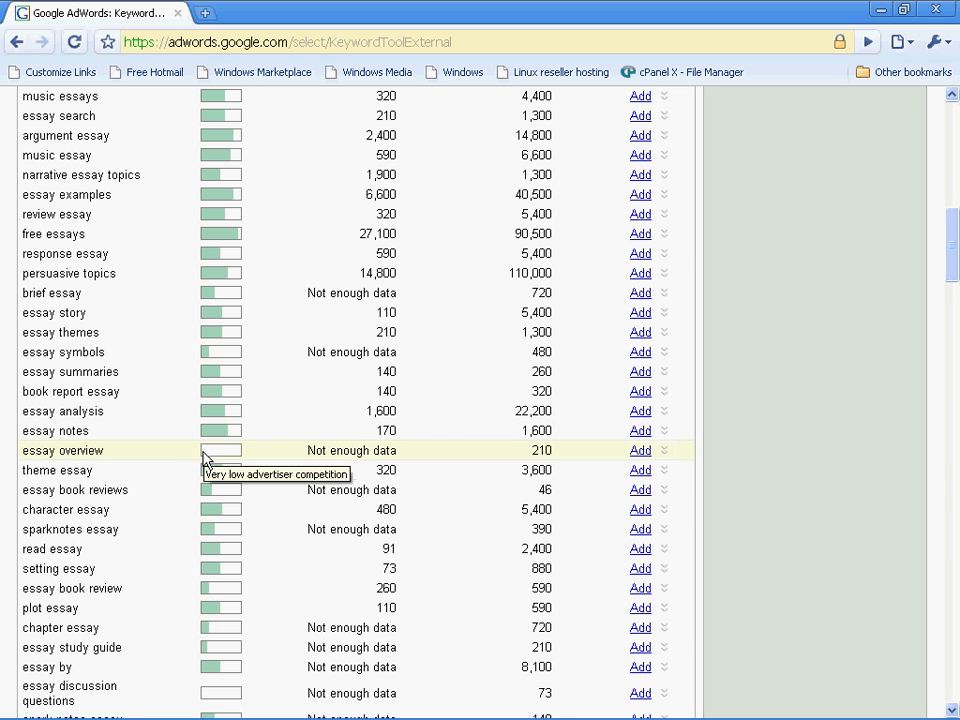
# - Scroll the results down to 'topics essay writing' with its very low competition
pyautogui.scroll(-3)
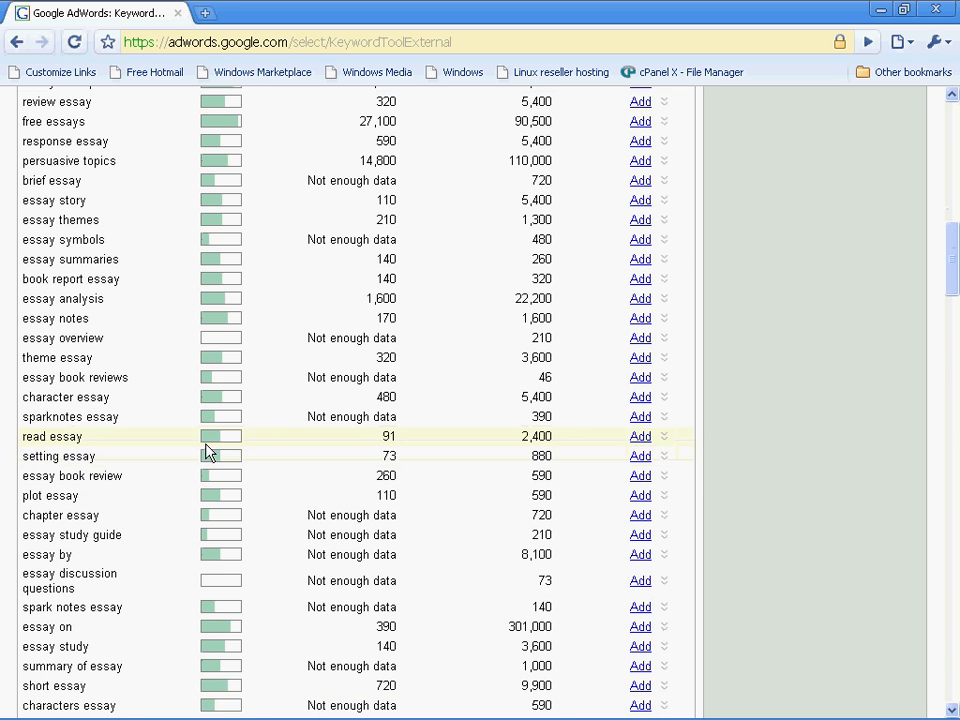
pyautogui.scroll(-3)
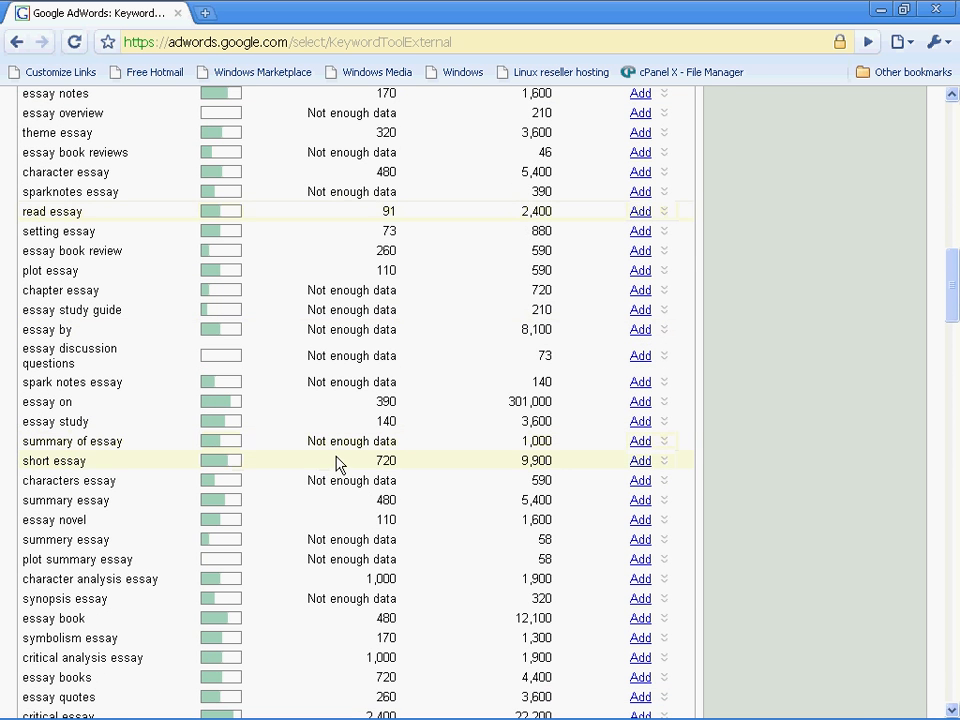
pyautogui.scroll(-3)
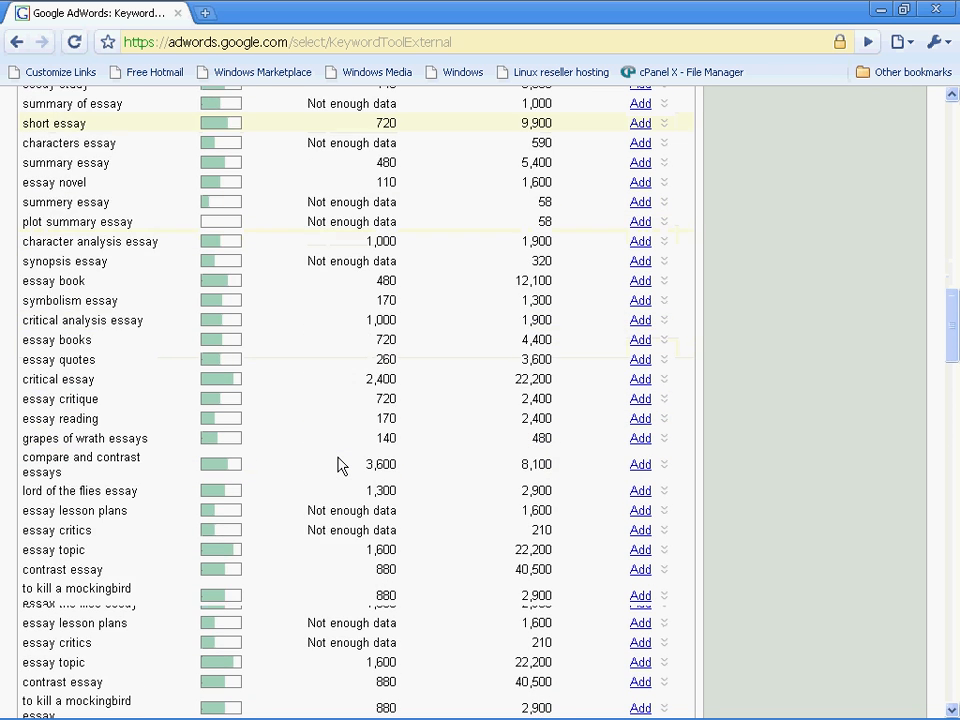
pyautogui.scroll(-3)
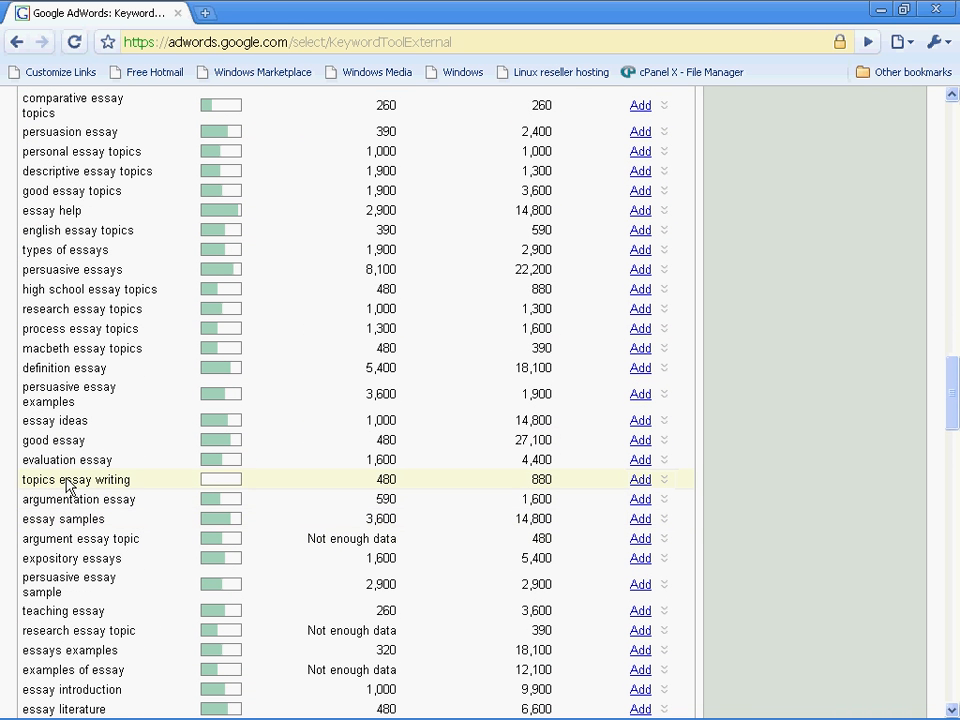
pyautogui.moveTo(22, 486)
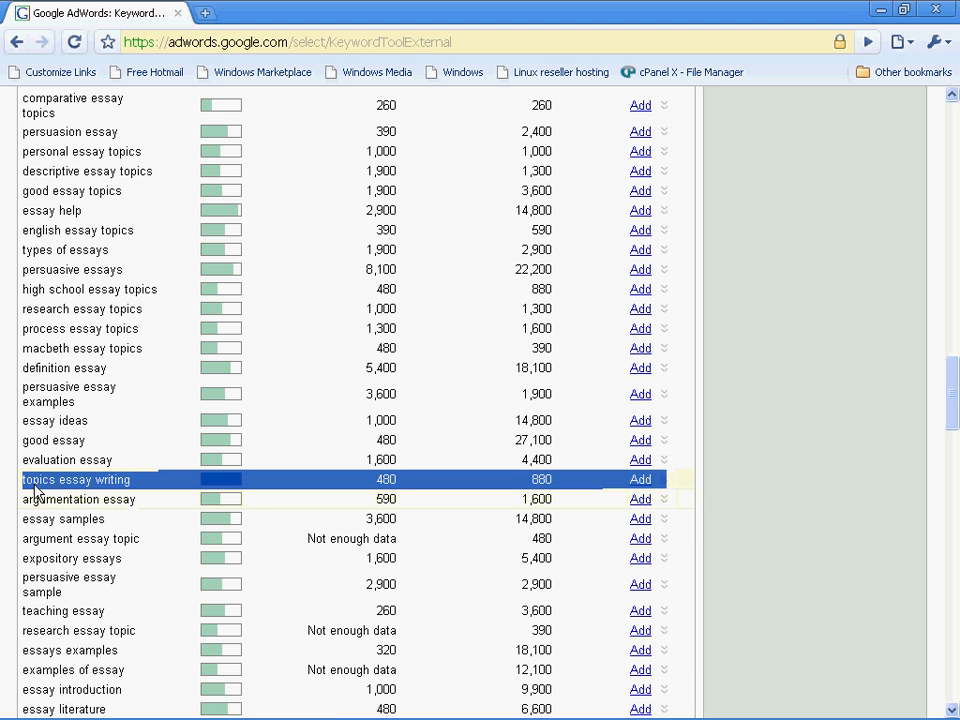
pyautogui.moveTo(100, 492)
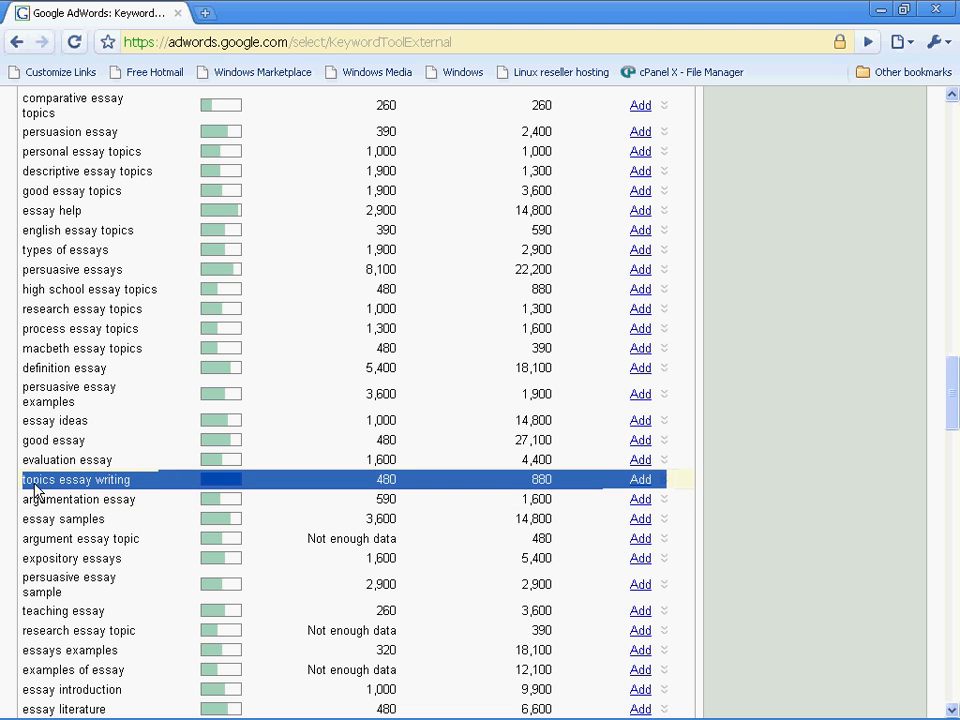
pyautogui.moveTo(128, 504)
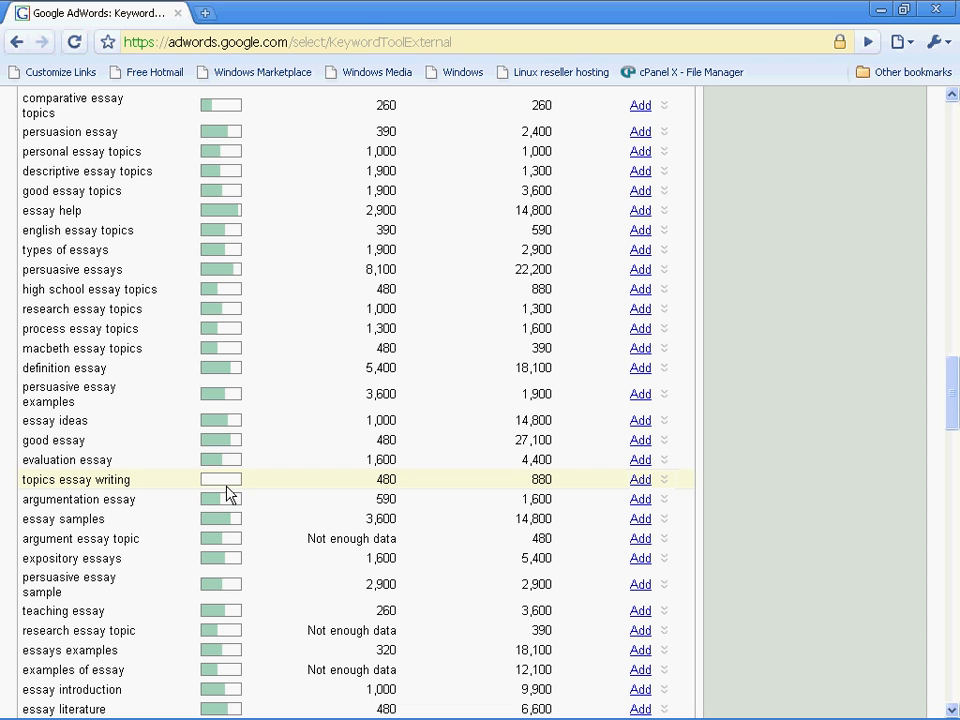
pyautogui.moveTo(232, 488)
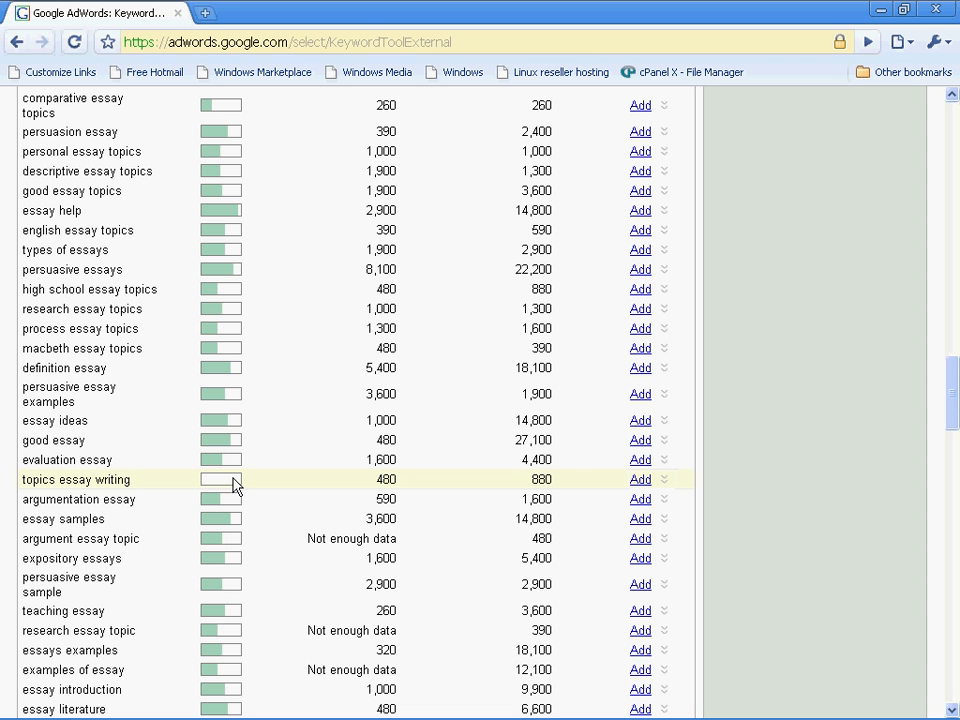
pyautogui.moveTo(536, 490)
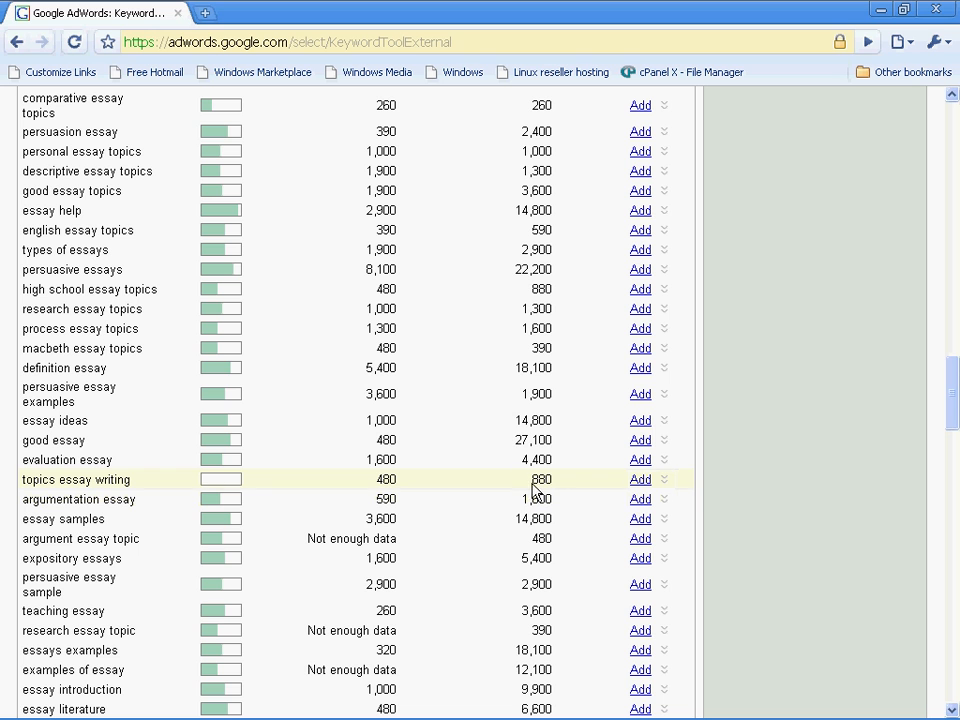
pyautogui.moveTo(530, 488)
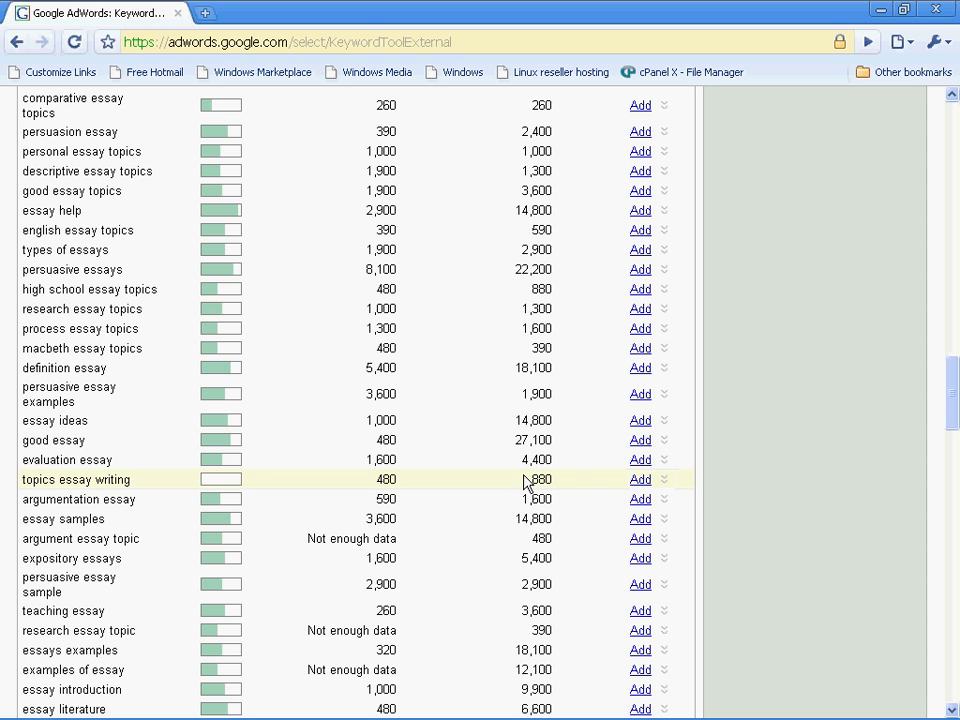
pyautogui.moveTo(222, 488)
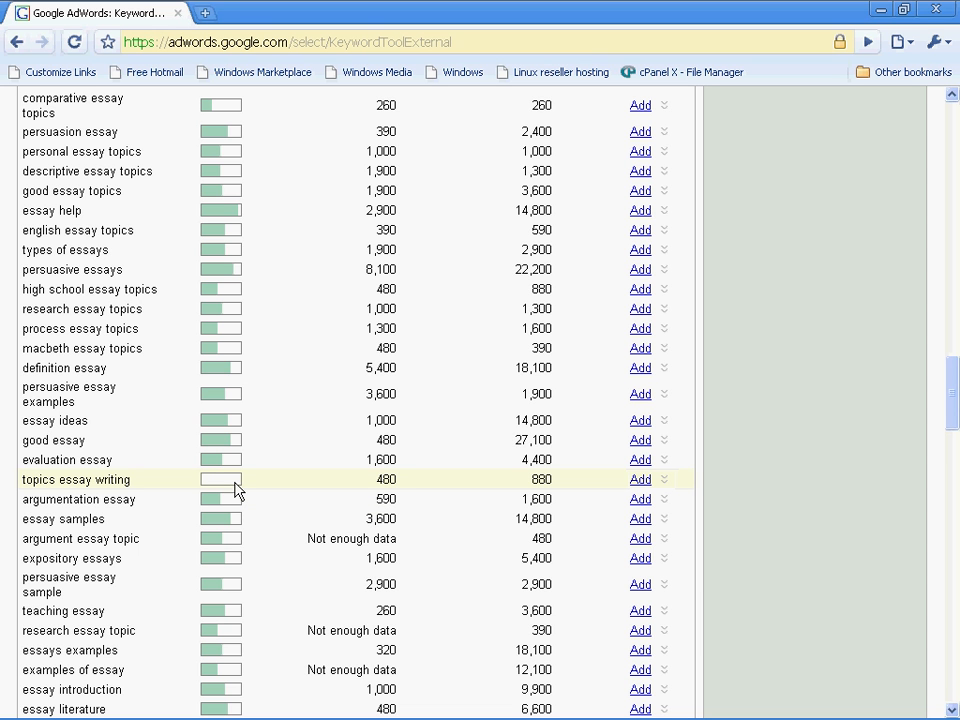
pyautogui.moveTo(200, 488)
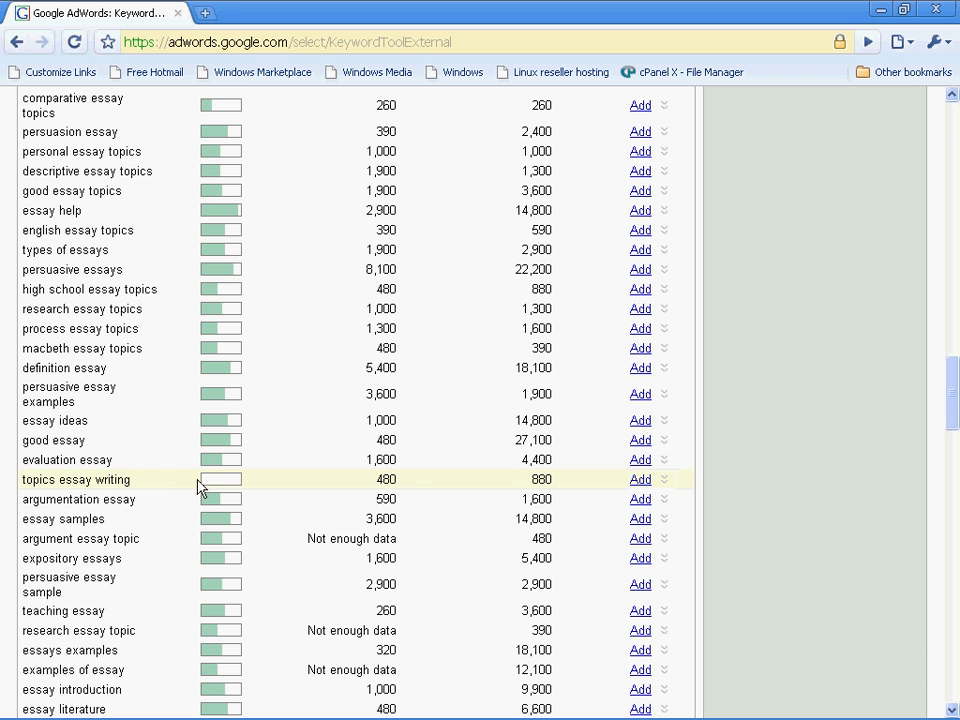
pyautogui.moveTo(236, 488)
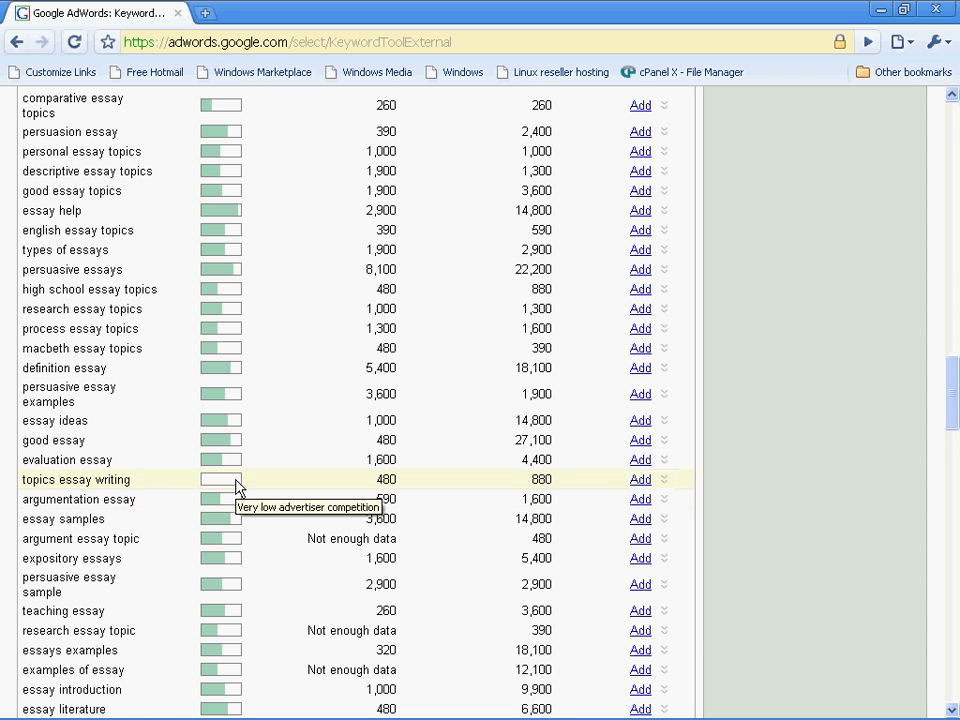
# - Scroll further down to the college keywords like 'college entrance sample essays'
pyautogui.scroll(-3)
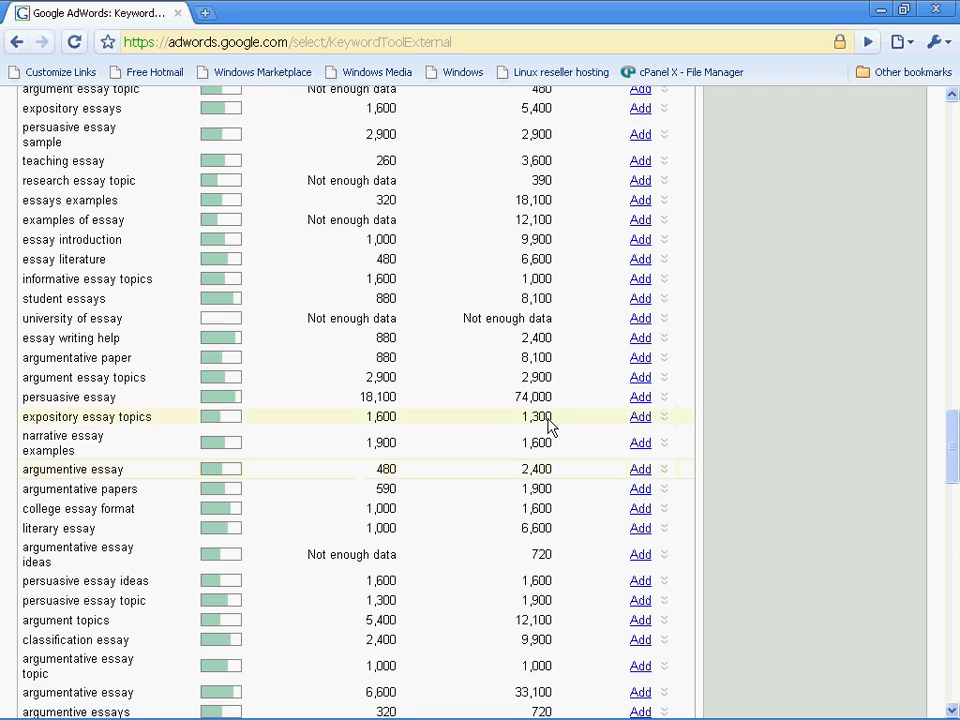
pyautogui.scroll(-3)
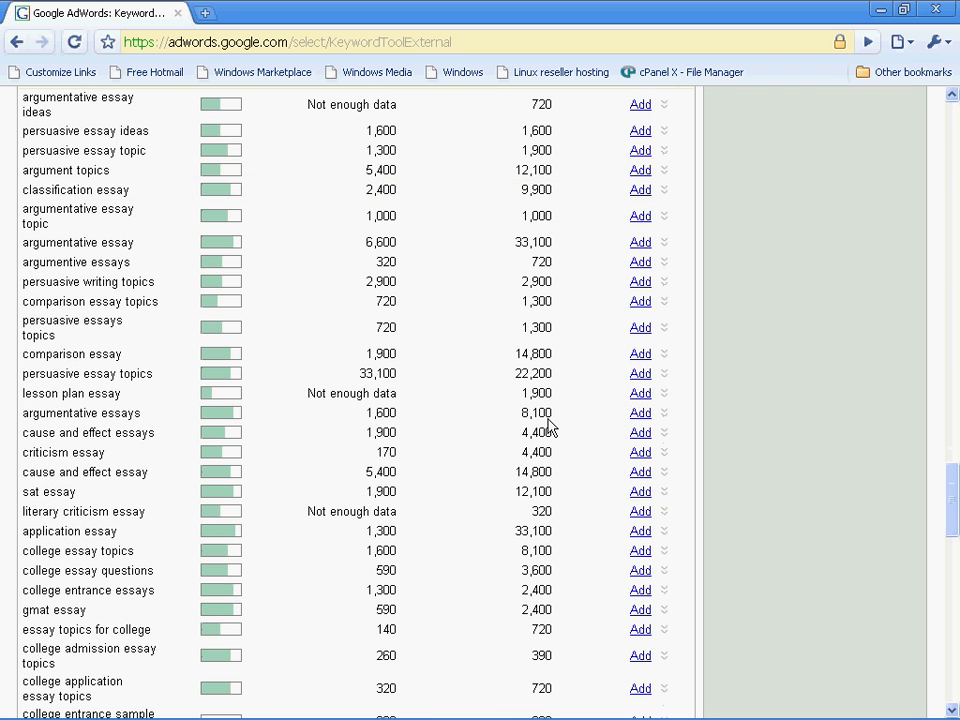
pyautogui.scroll(-3)
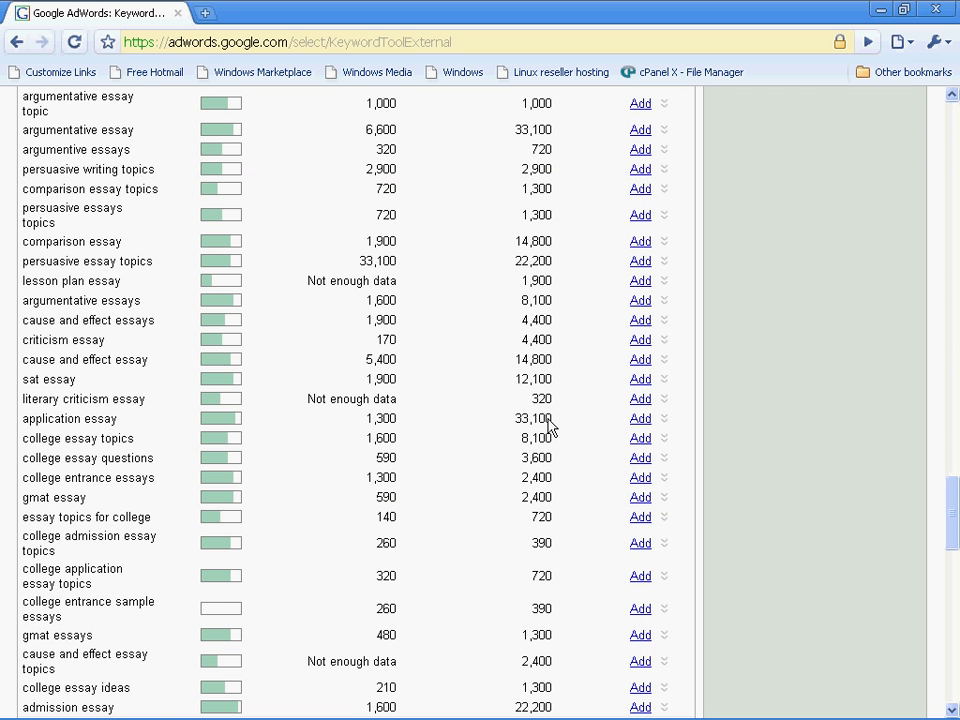
pyautogui.scroll(-3)
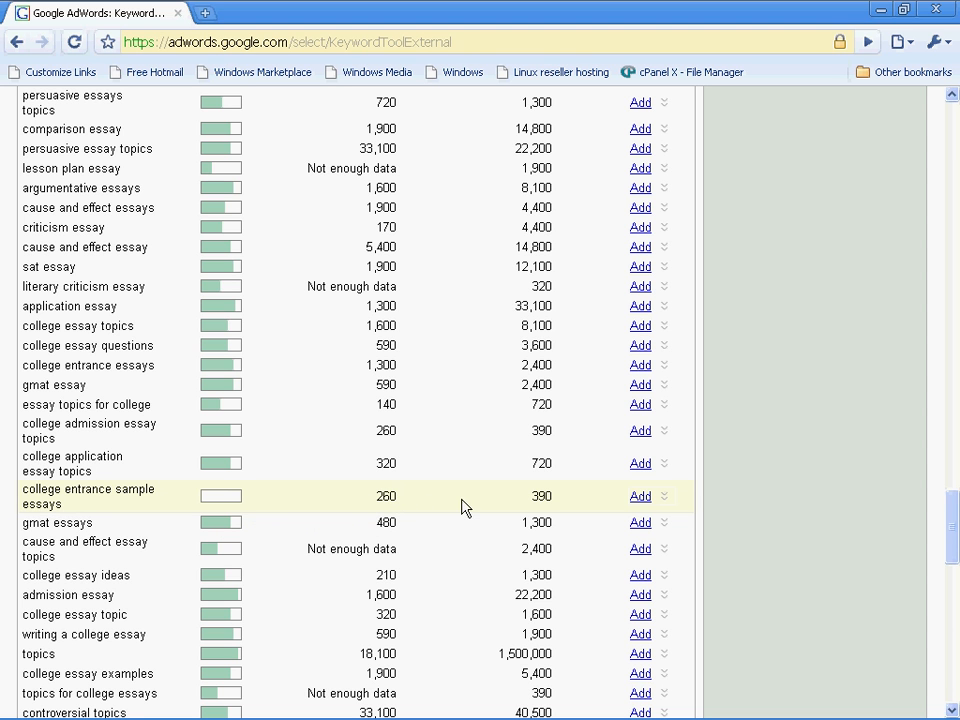
pyautogui.moveTo(320, 500)
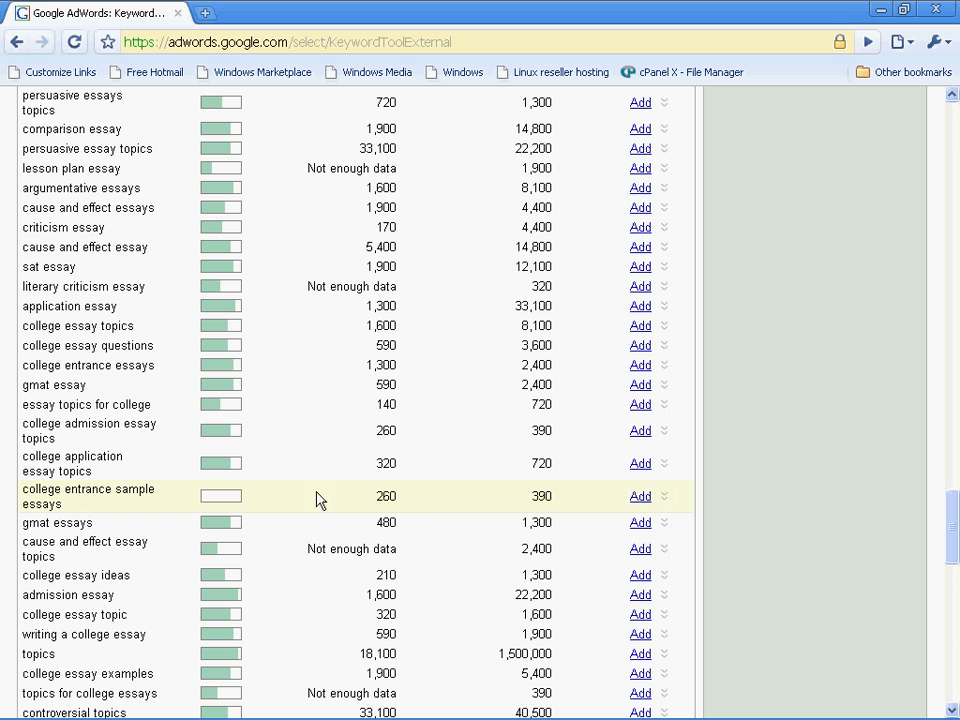
pyautogui.moveTo(400, 512)
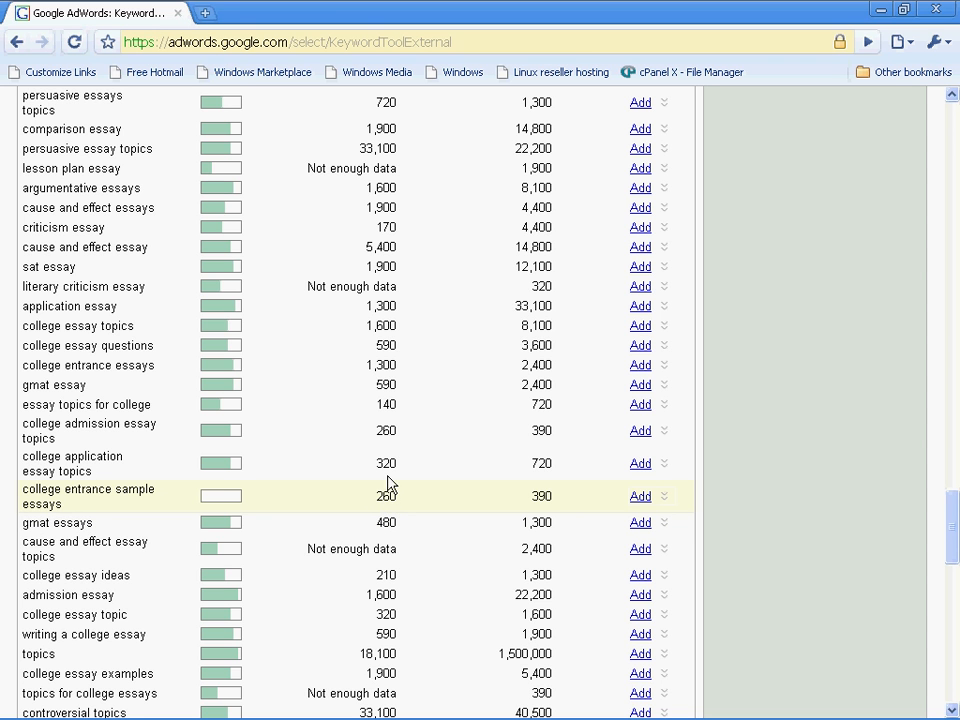
pyautogui.moveTo(388, 490)
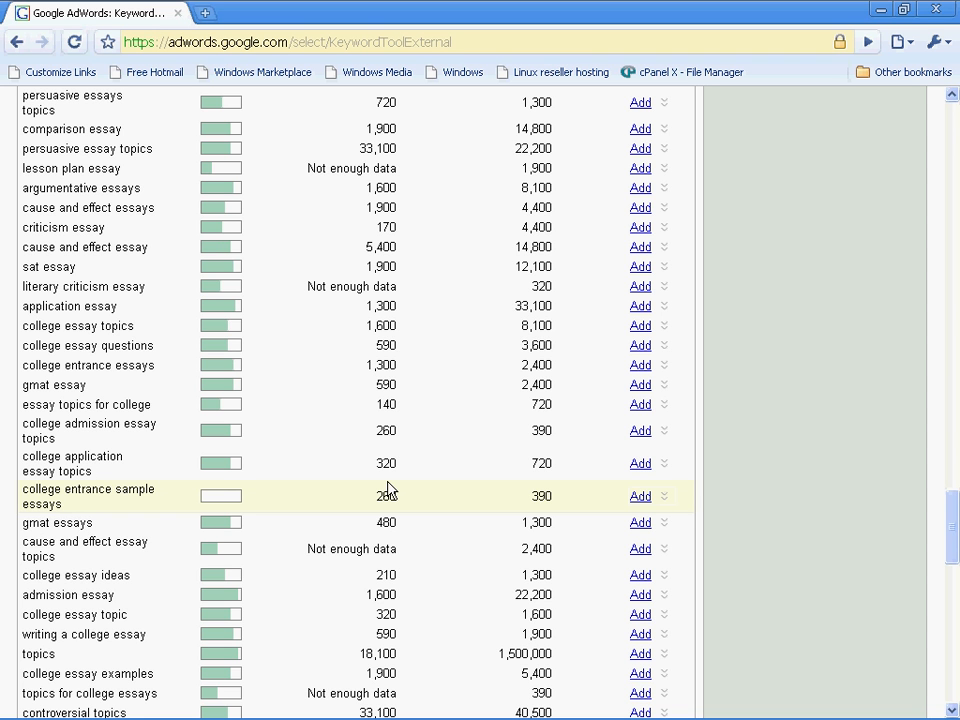
pyautogui.moveTo(128, 512)
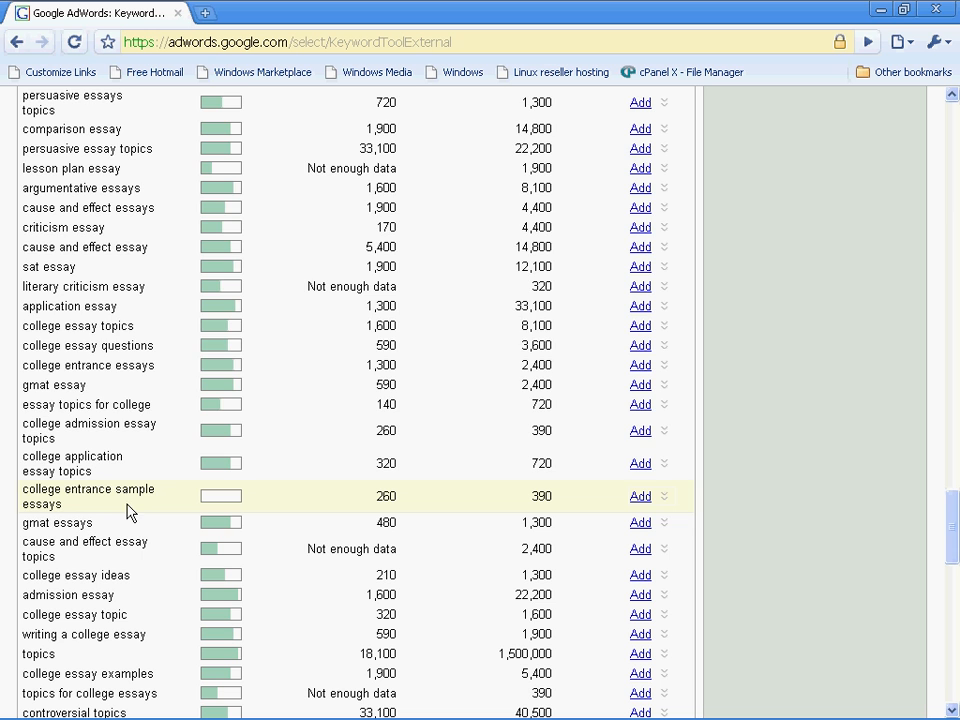
# - Select the keyword 'college entrance sample essays' in the results
pyautogui.doubleClick(88, 488)
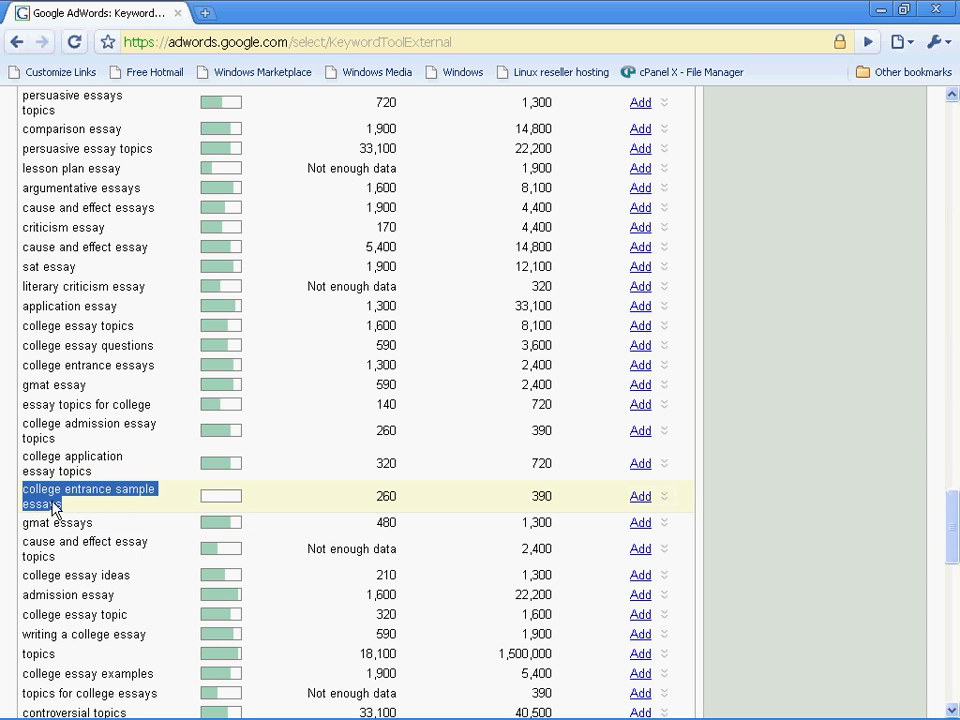
pyautogui.moveTo(508, 528)
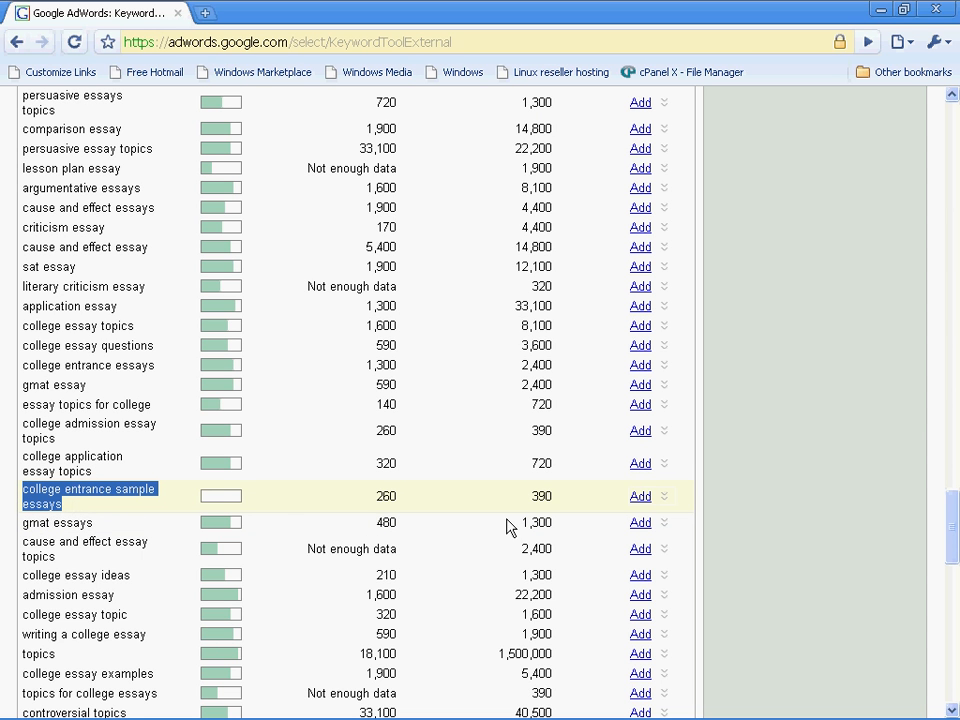
pyautogui.moveTo(488, 516)
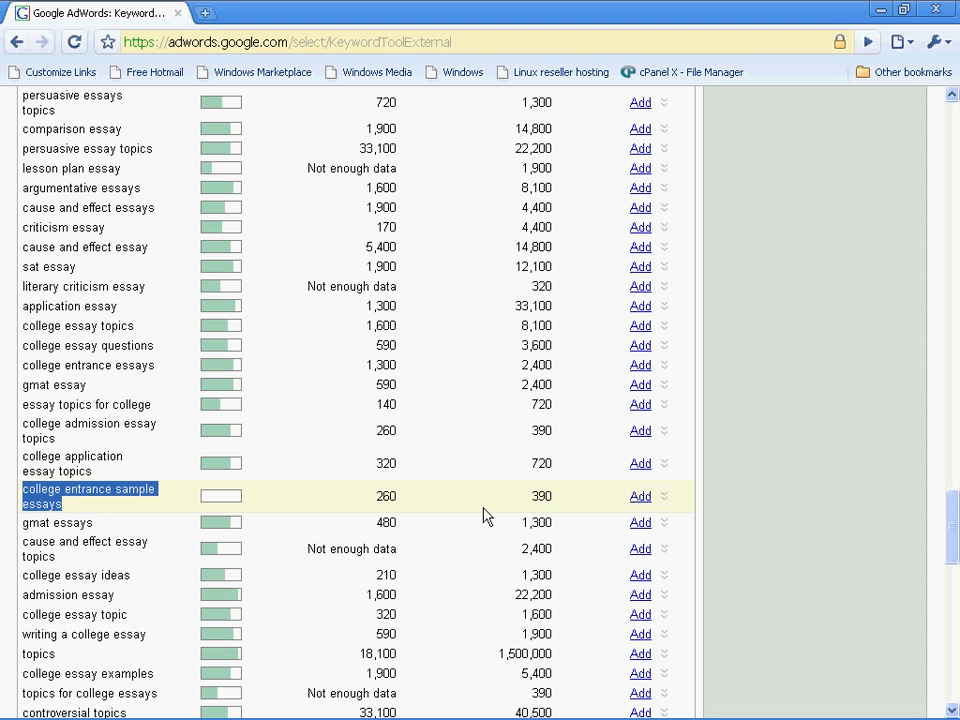
pyautogui.moveTo(548, 504)
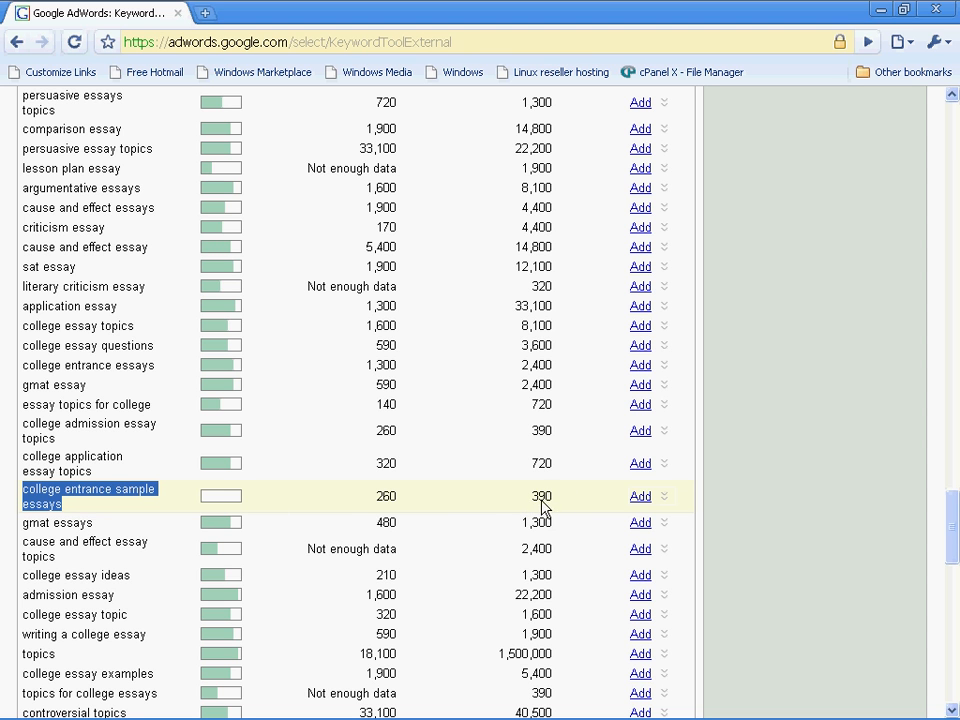
pyautogui.moveTo(380, 504)
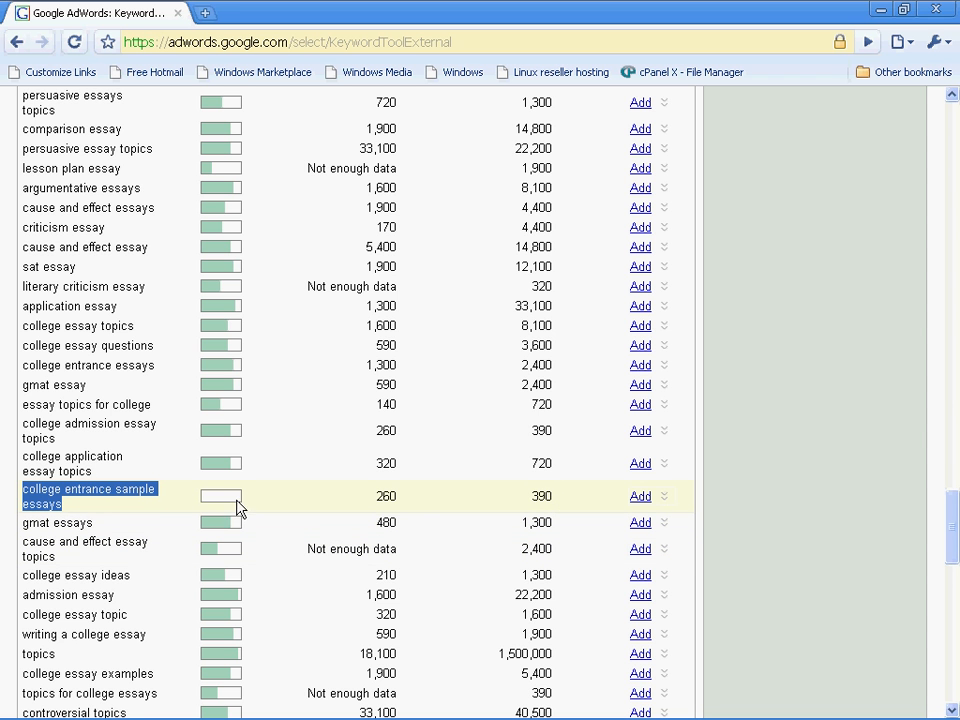
# - Scroll to the bottom of the 199-idea list, ending at 'topics for an argumentative essay'
pyautogui.scroll(-3)
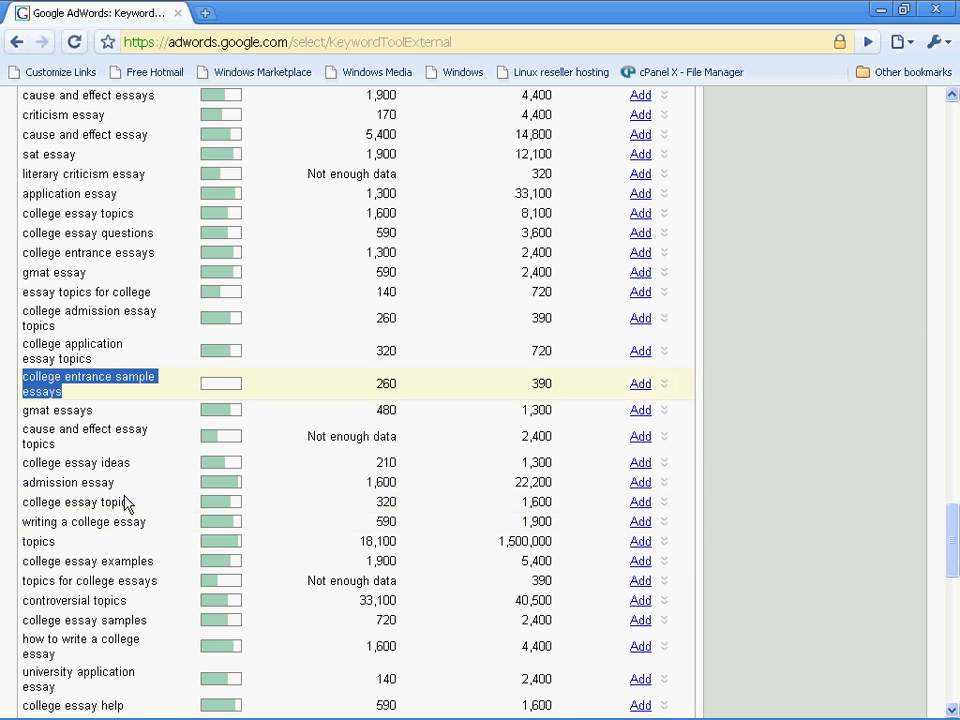
pyautogui.scroll(-3)
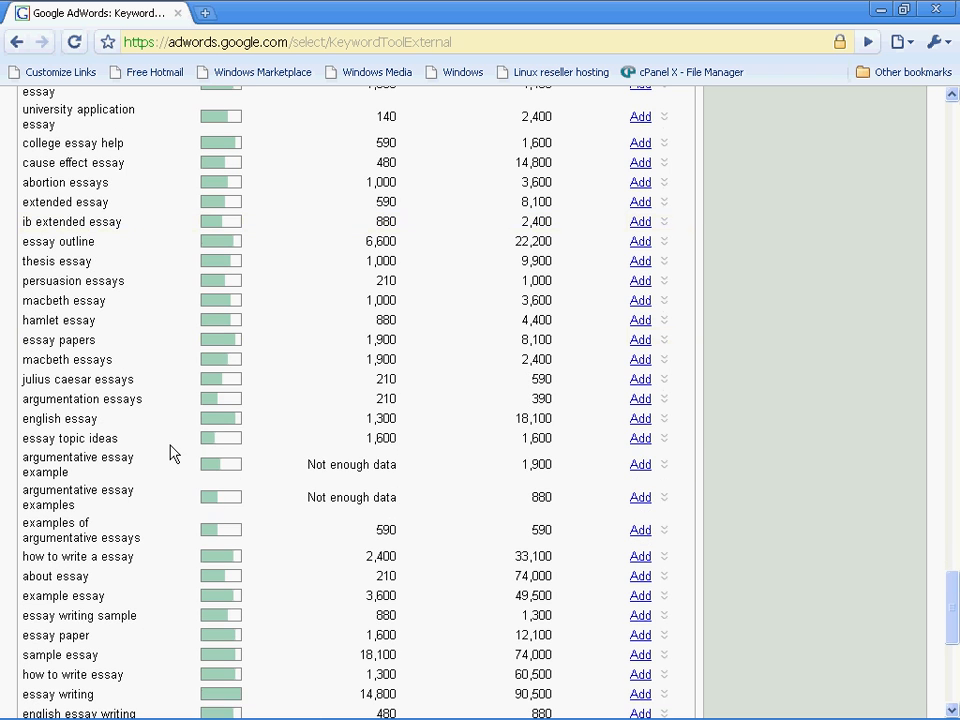
pyautogui.moveTo(464, 548)
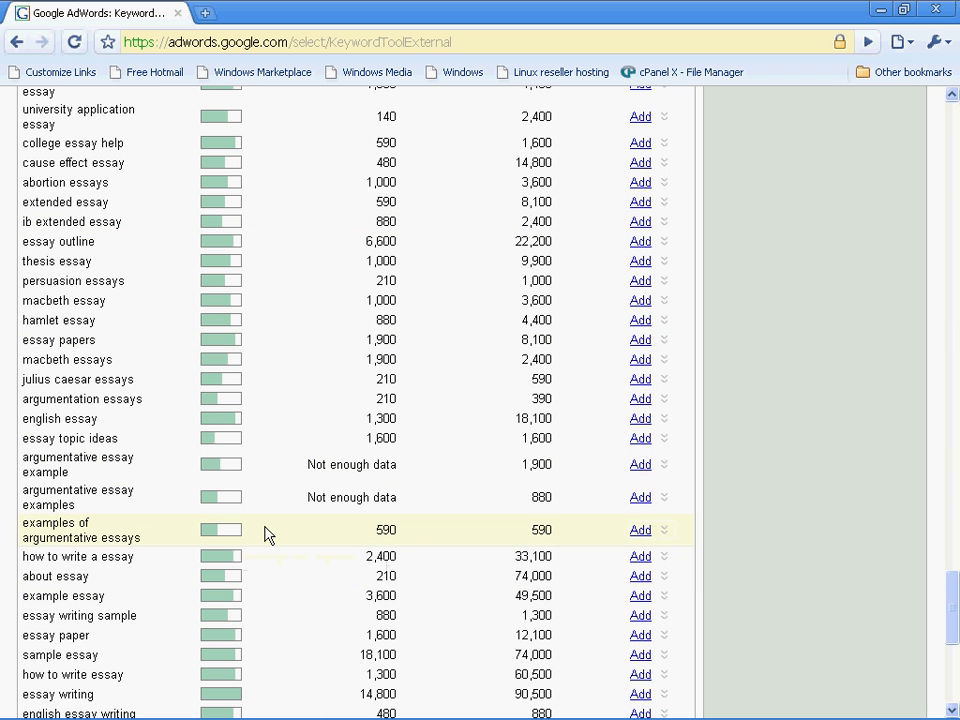
pyautogui.scroll(-3)
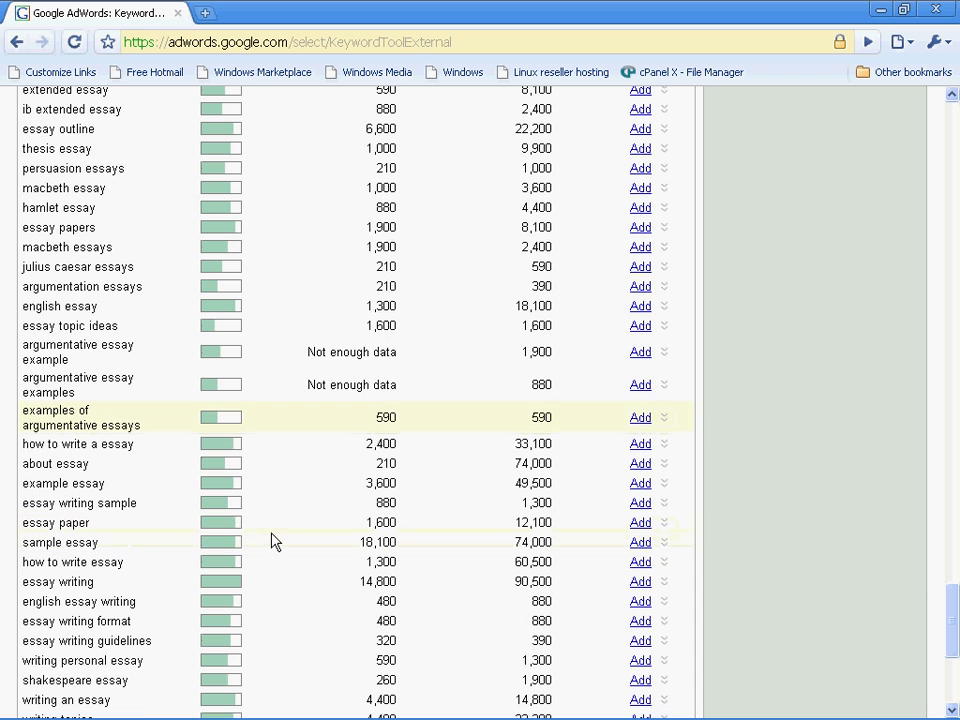
pyautogui.moveTo(138, 408)
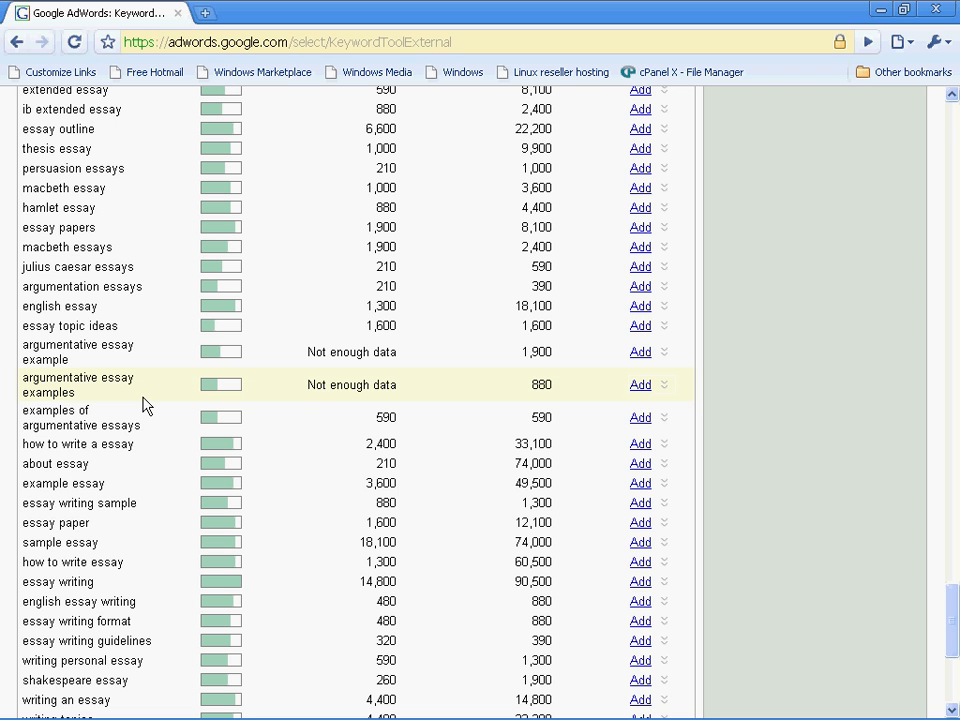
pyautogui.scroll(-3)
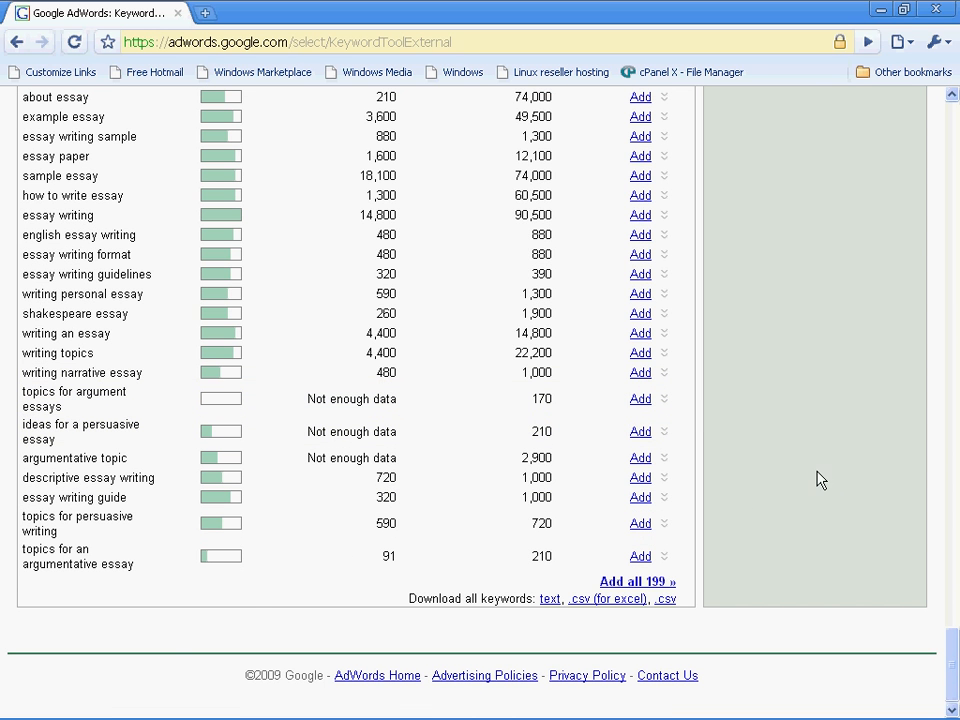
pyautogui.moveTo(516, 576)
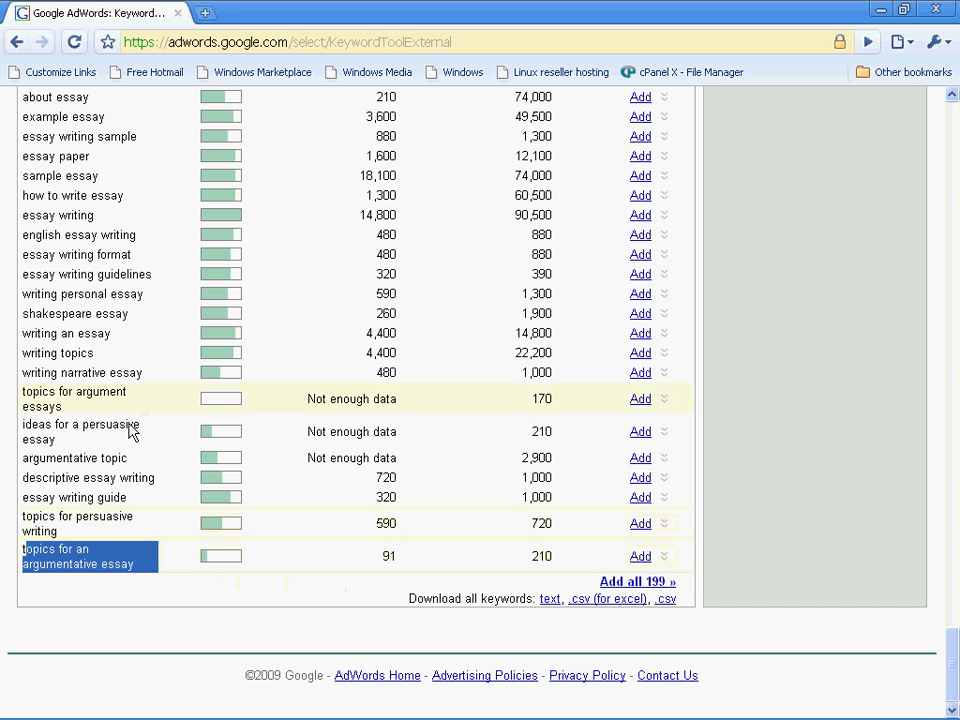
pyautogui.scroll(-3)
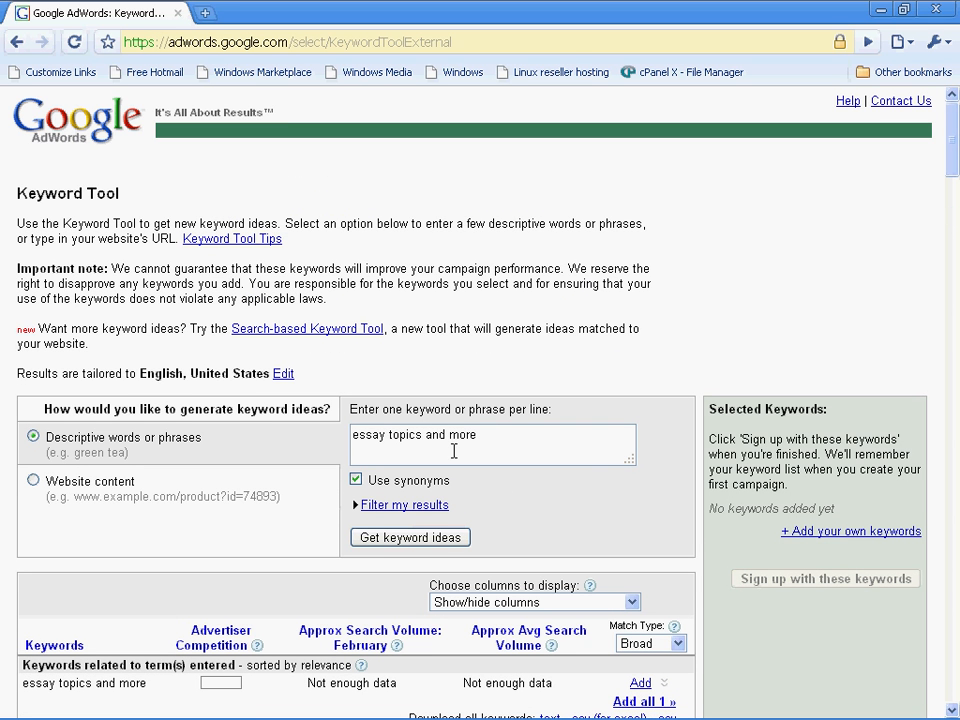
pyautogui.moveTo(446, 300)
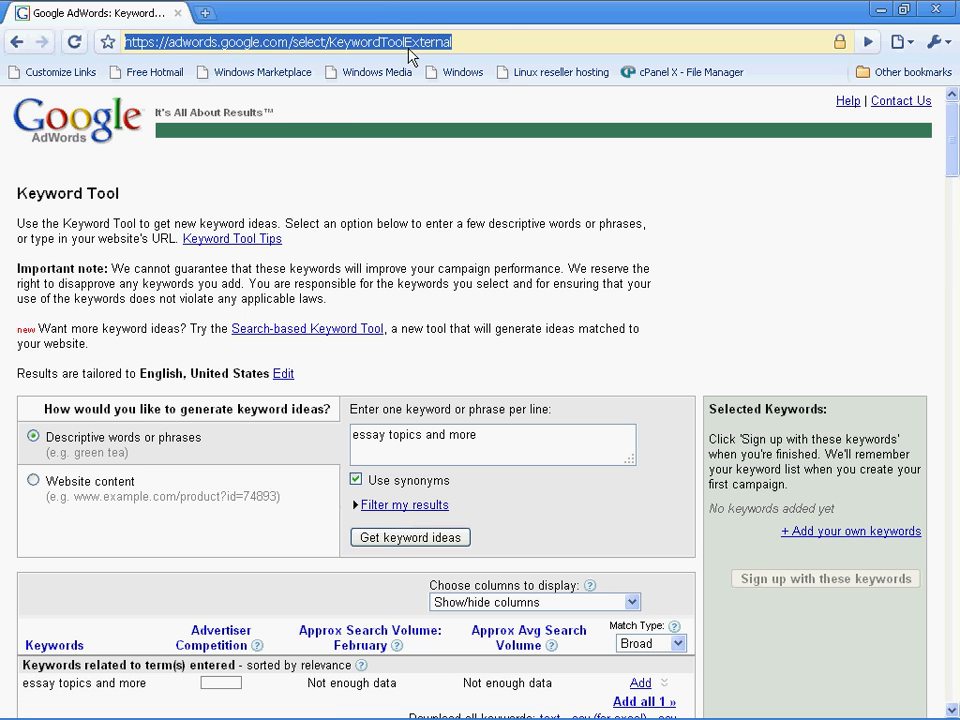
pyautogui.moveTo(324, 56)
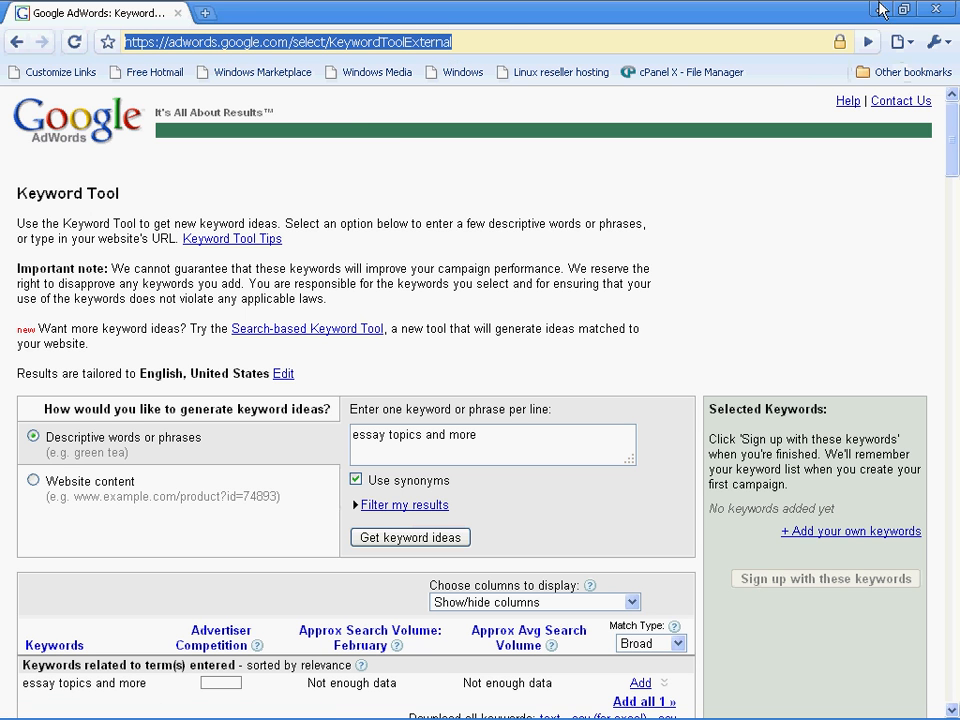
pyautogui.moveTo(792, 76)
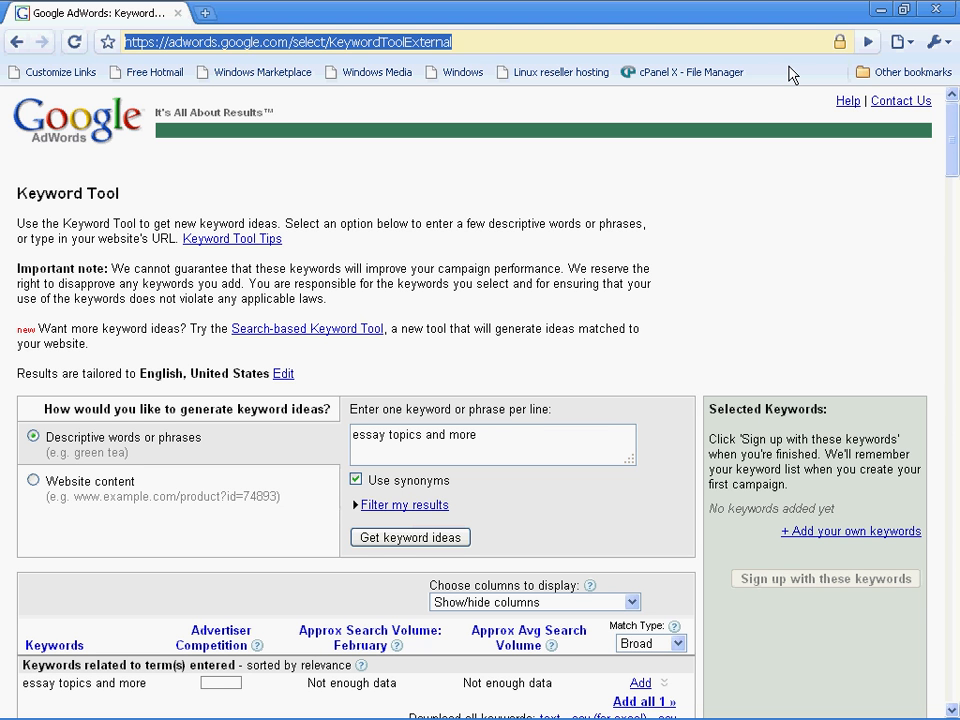
pyautogui.moveTo(640, 92)
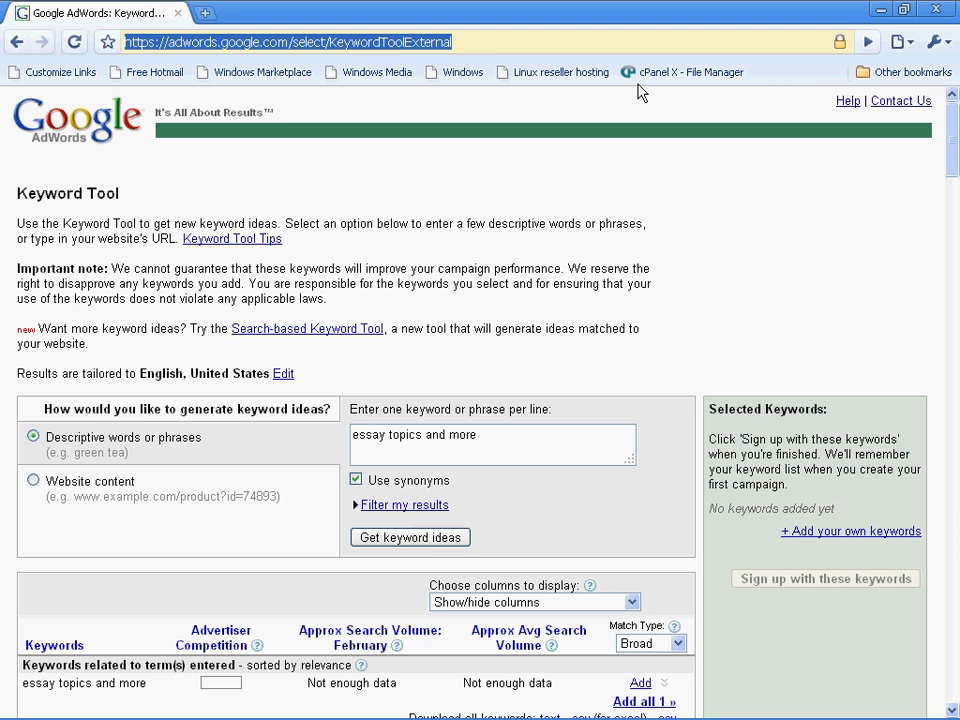
pyautogui.moveTo(792, 20)
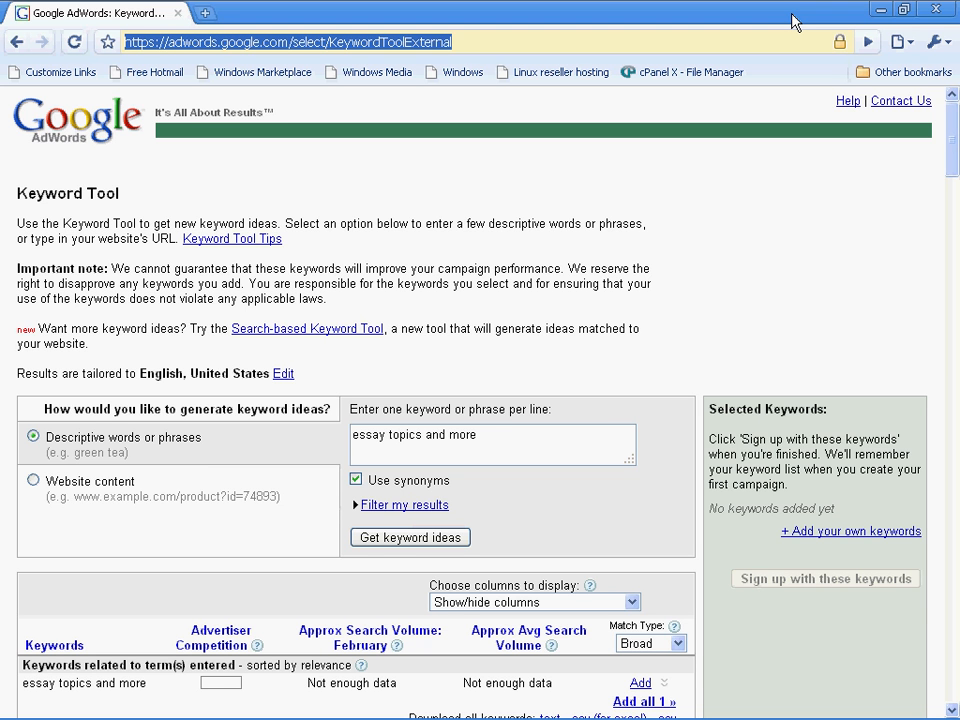
pyautogui.moveTo(620, 316)
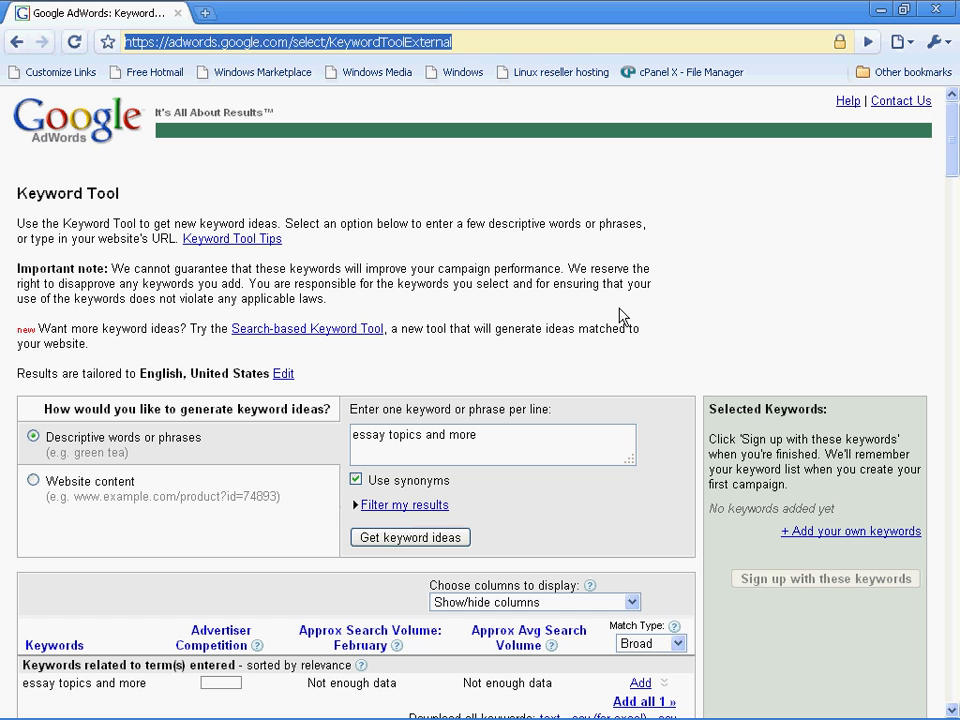